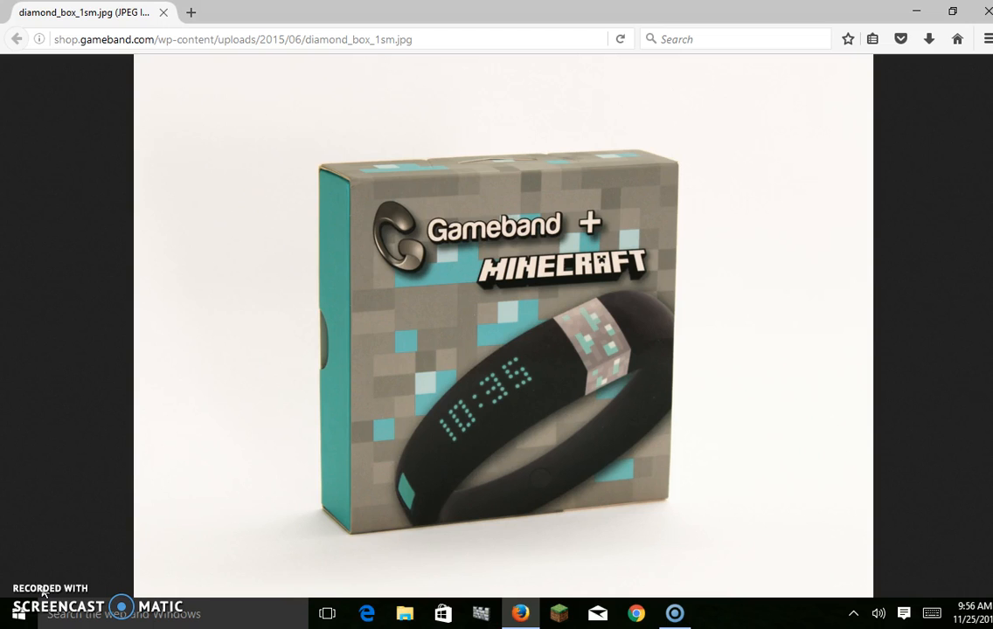
mouse_move(160, 10)
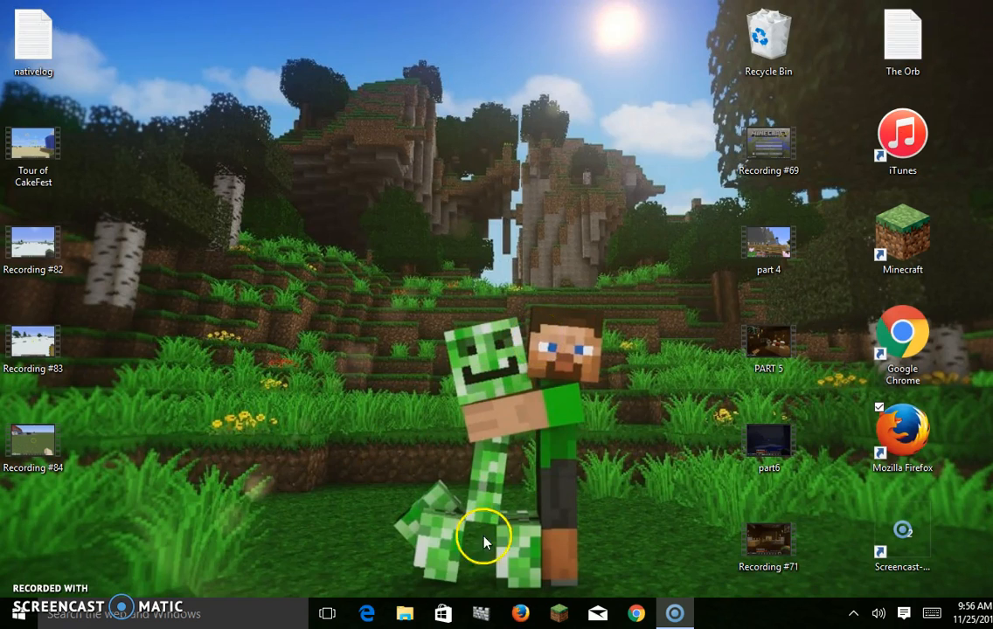
mouse_move(568, 399)
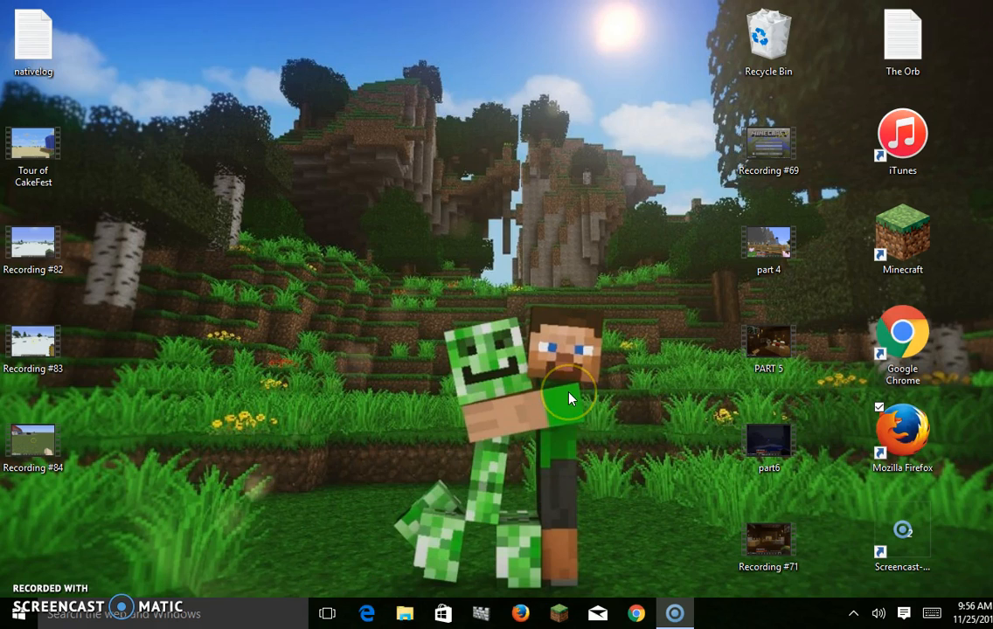
mouse_move(402, 611)
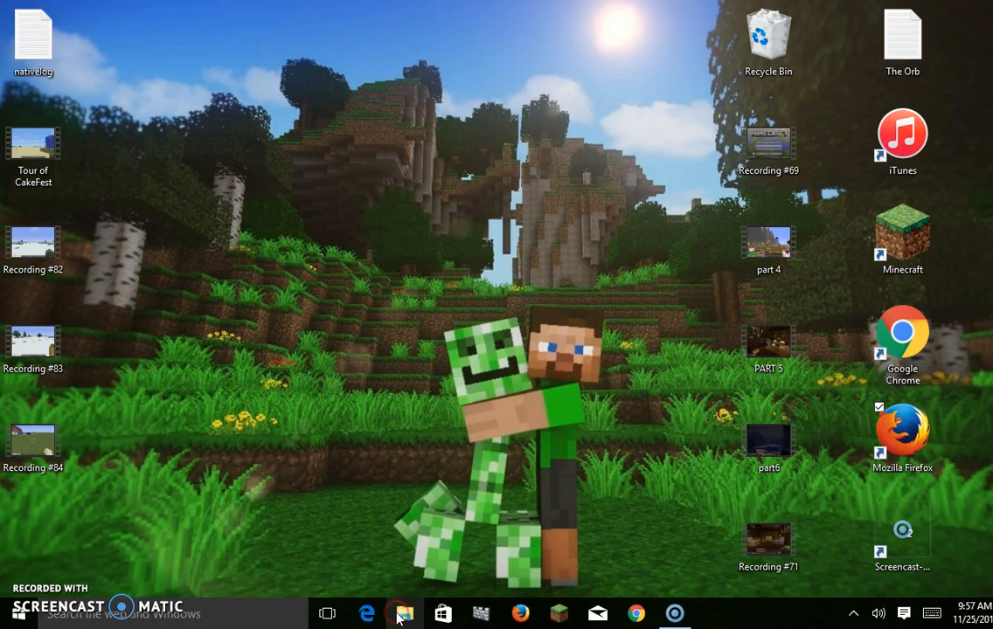
Bring up File Explorer's jump list of pinned and frequent folders from the taskbar.
right_click(402, 612)
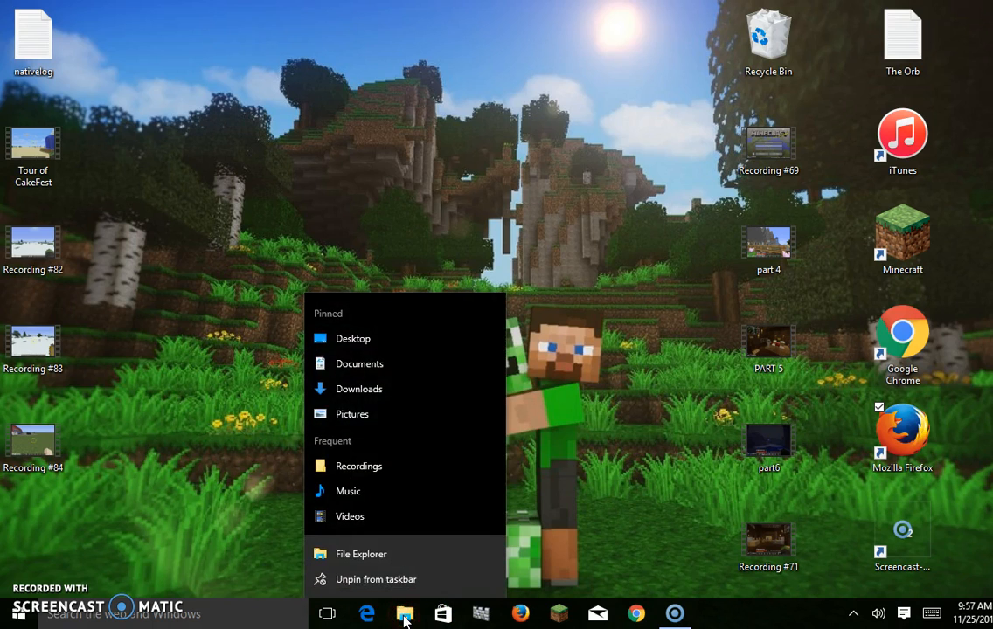
Open a new File Explorer window on Quick access listing the Gameband (E:) drive.
left_click(360, 552)
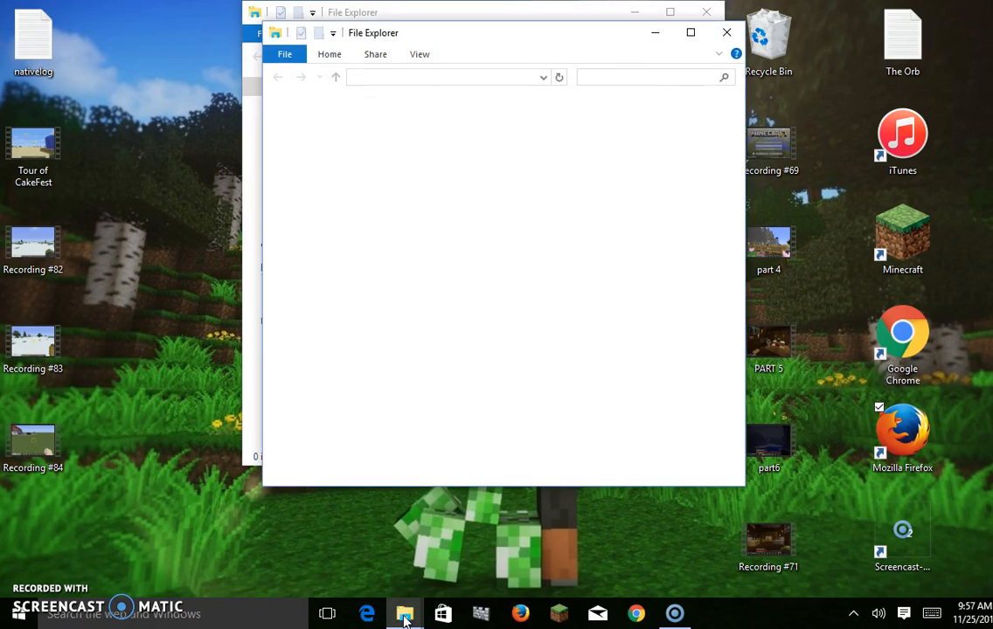
left_click(405, 611)
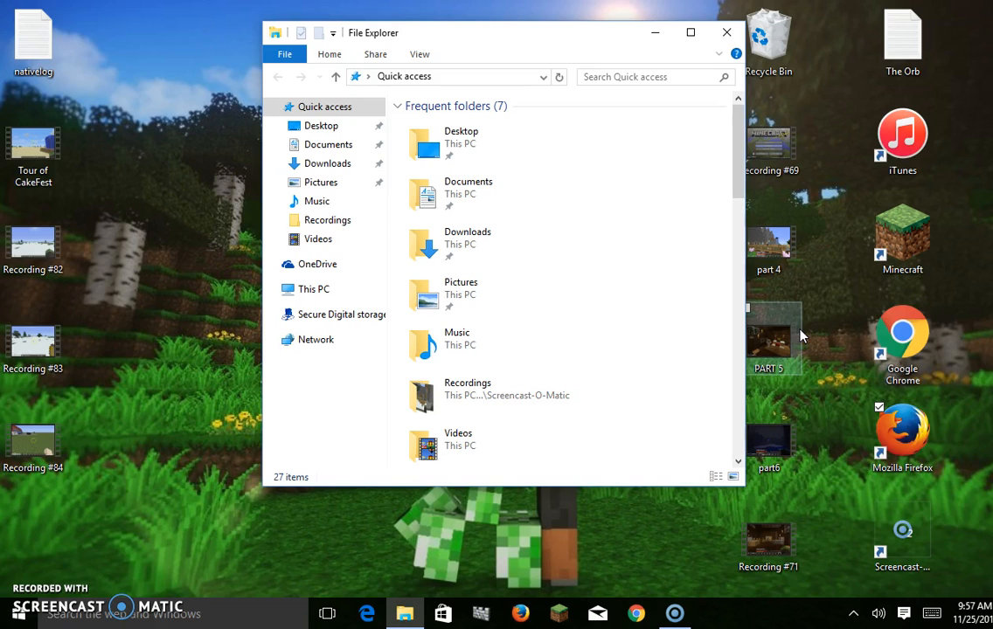
mouse_move(624, 220)
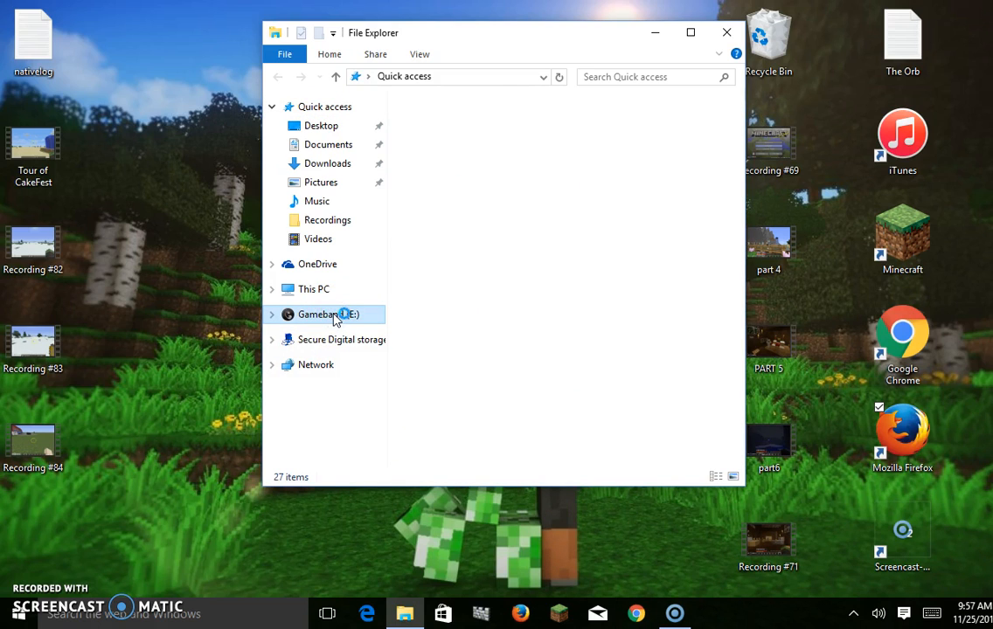
Show the Gameband (E:) drive contents and select the Gameband application file.
left_click(329, 314)
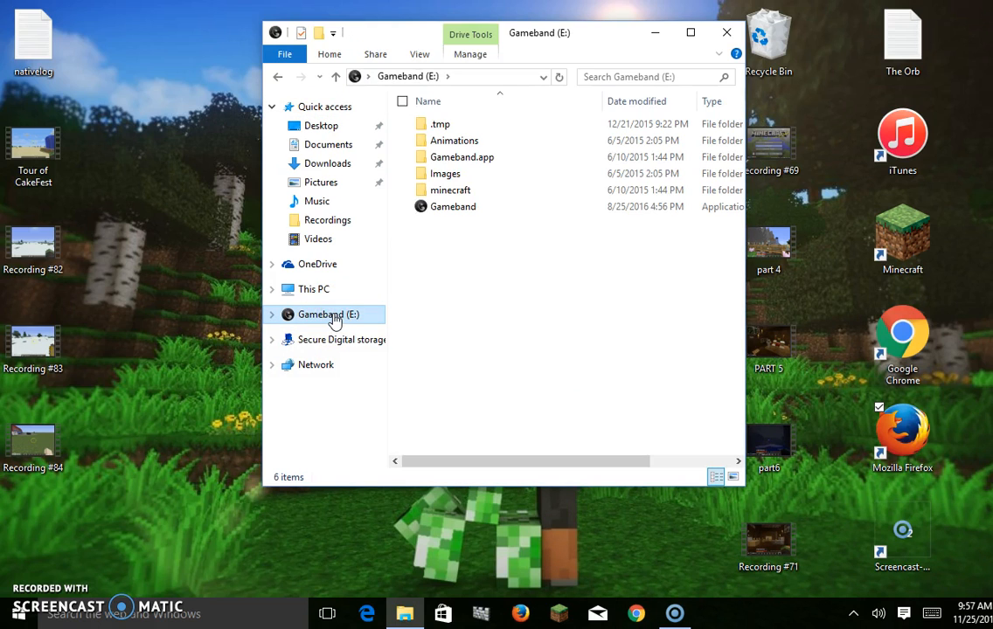
mouse_move(428, 297)
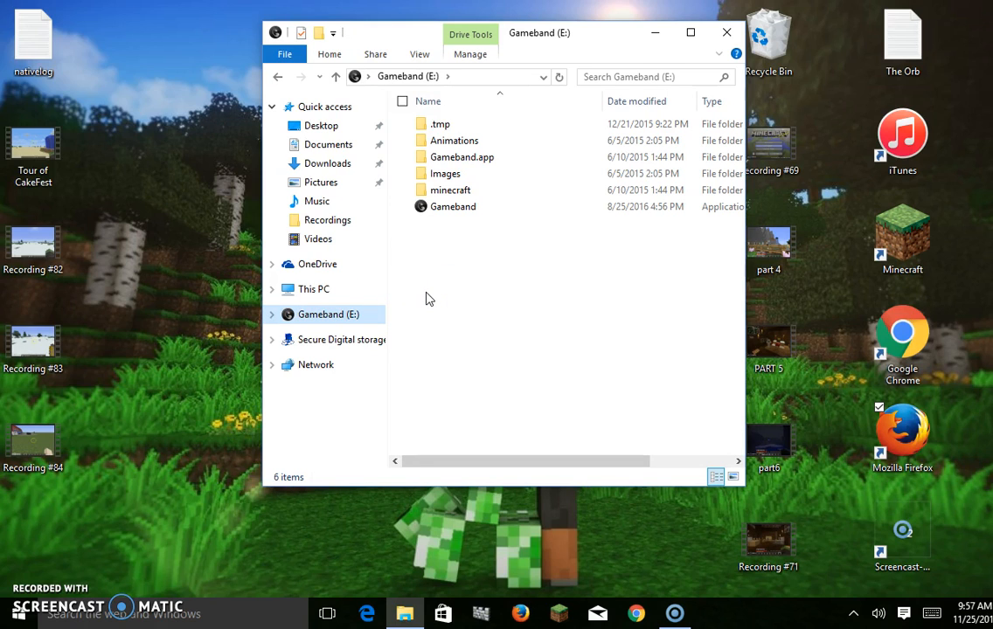
mouse_move(468, 224)
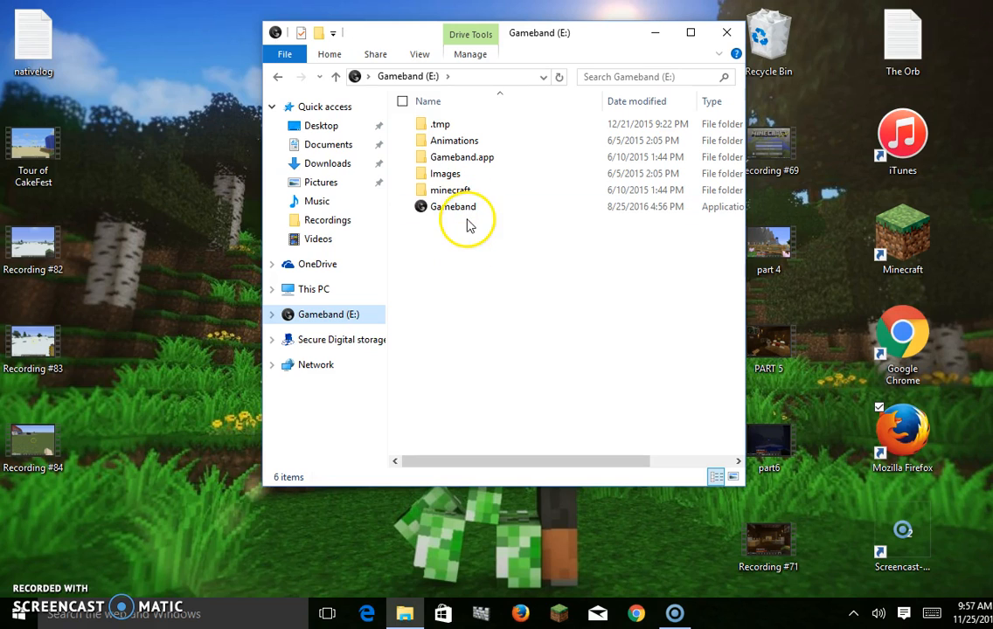
mouse_move(454, 207)
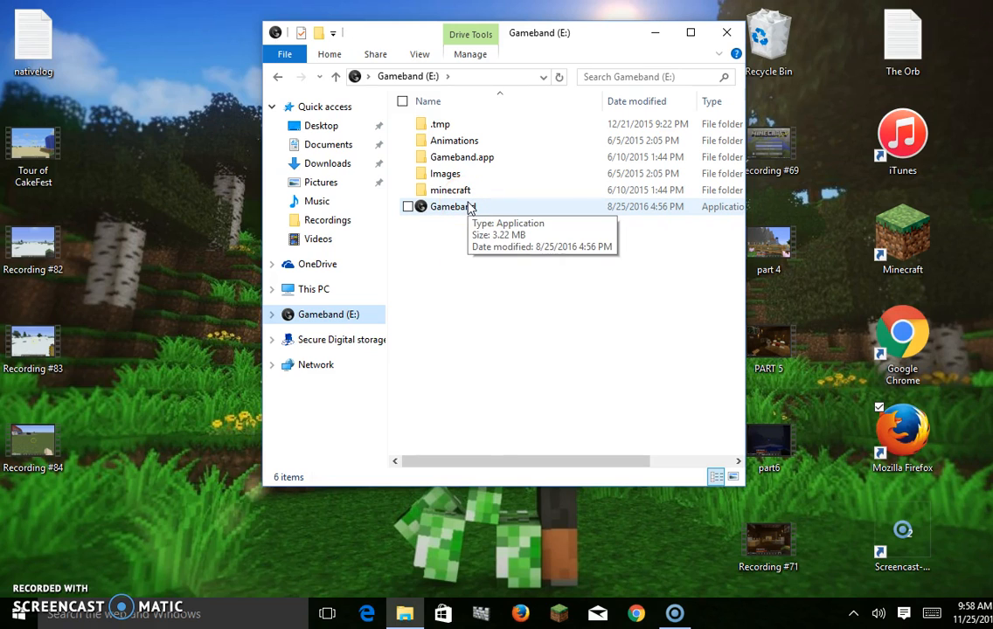
mouse_move(458, 140)
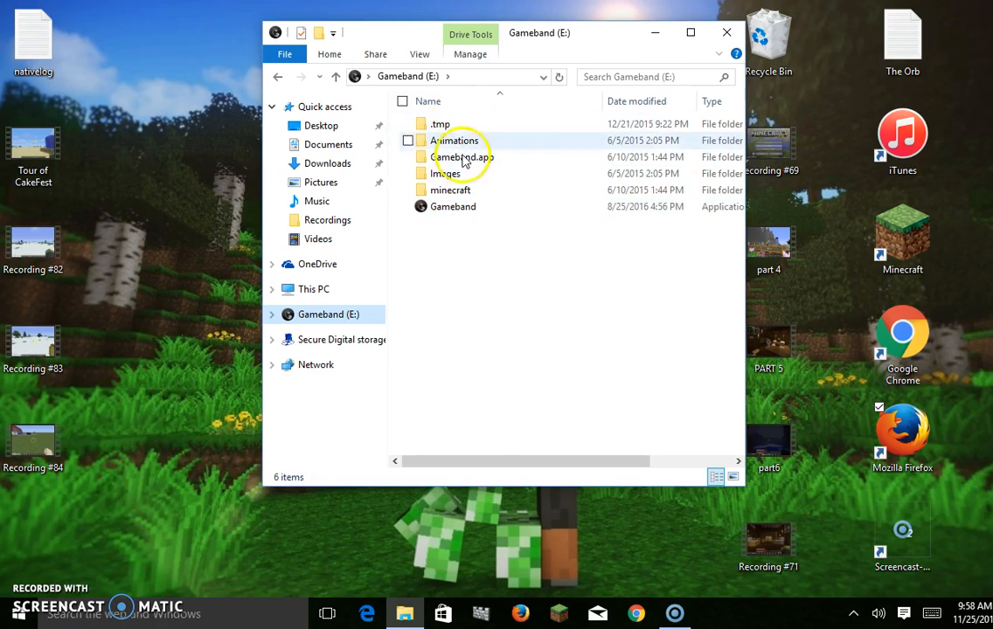
mouse_move(468, 122)
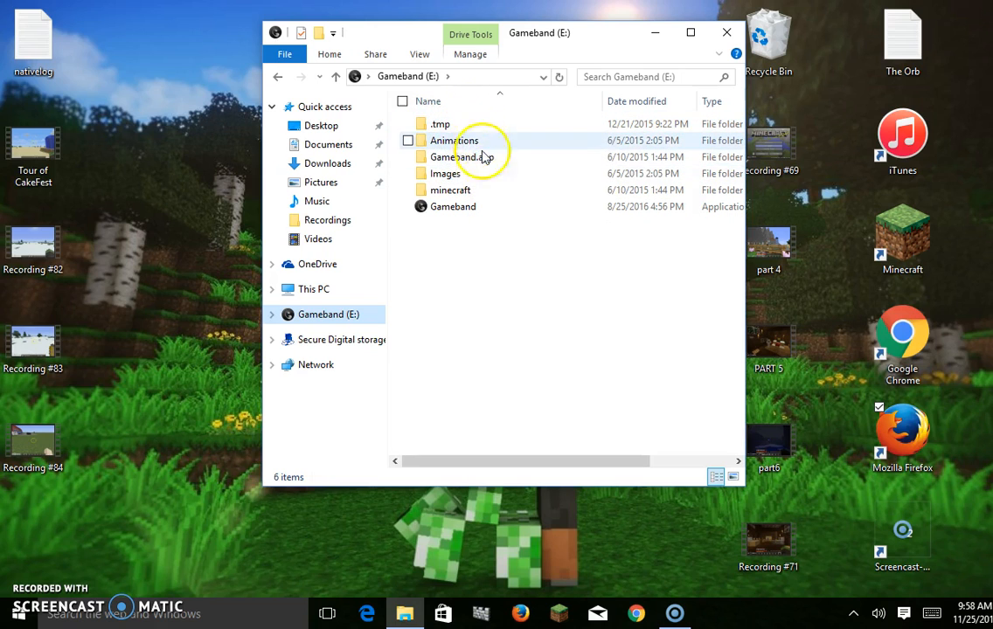
mouse_move(468, 230)
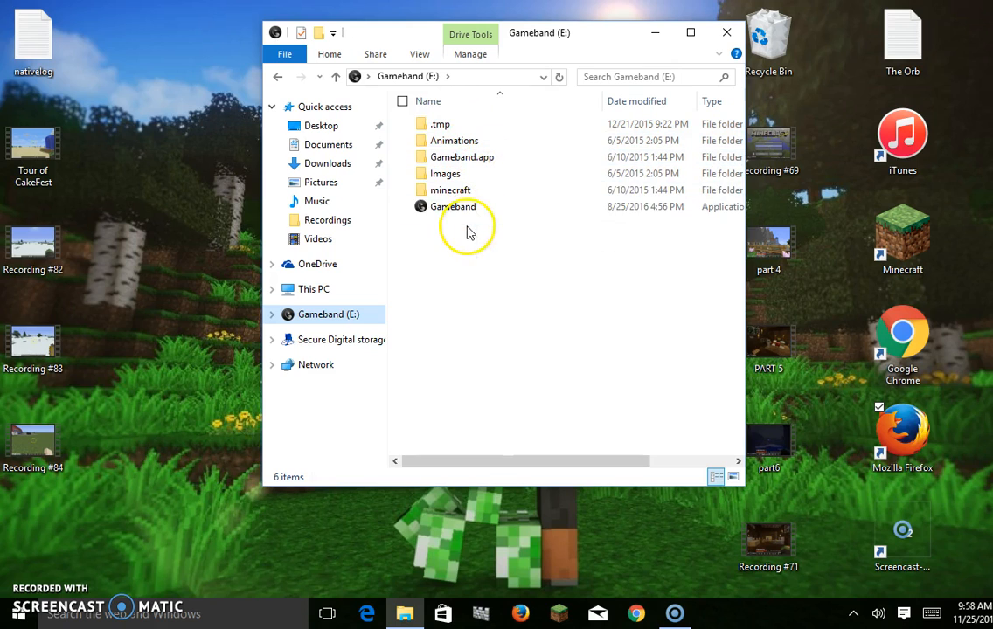
left_click(451, 189)
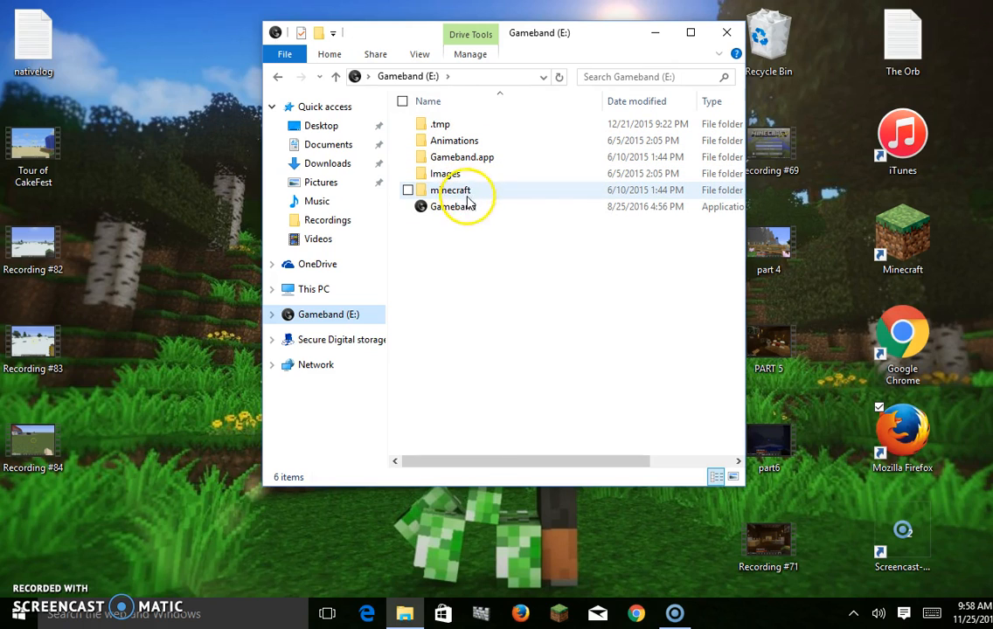
left_click(453, 207)
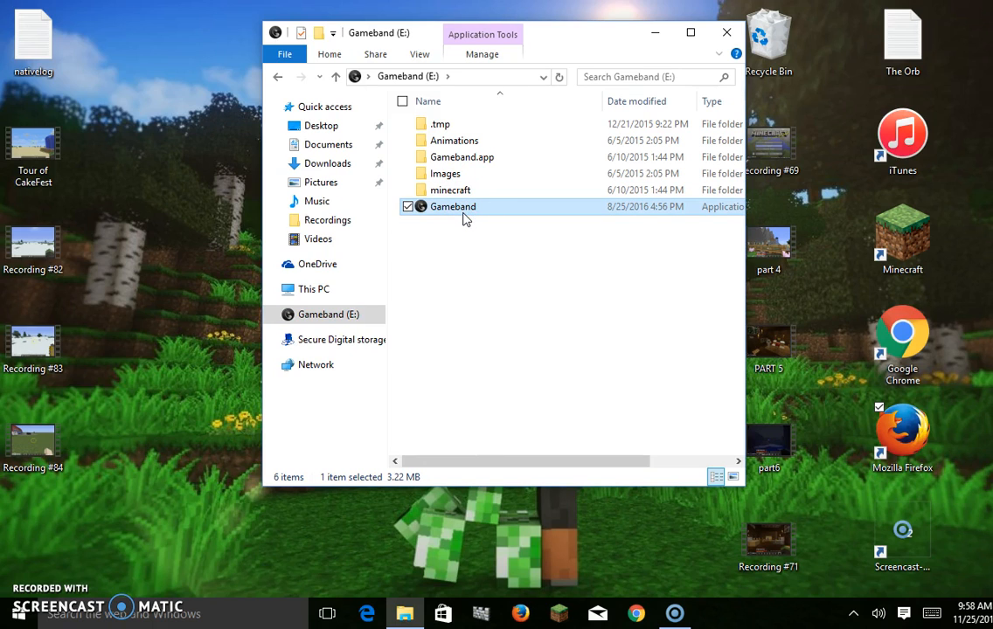
Launch the Gameband 2.2.11 application to its Play Minecraft / PixelFurnace / Options home screen.
double_click(453, 206)
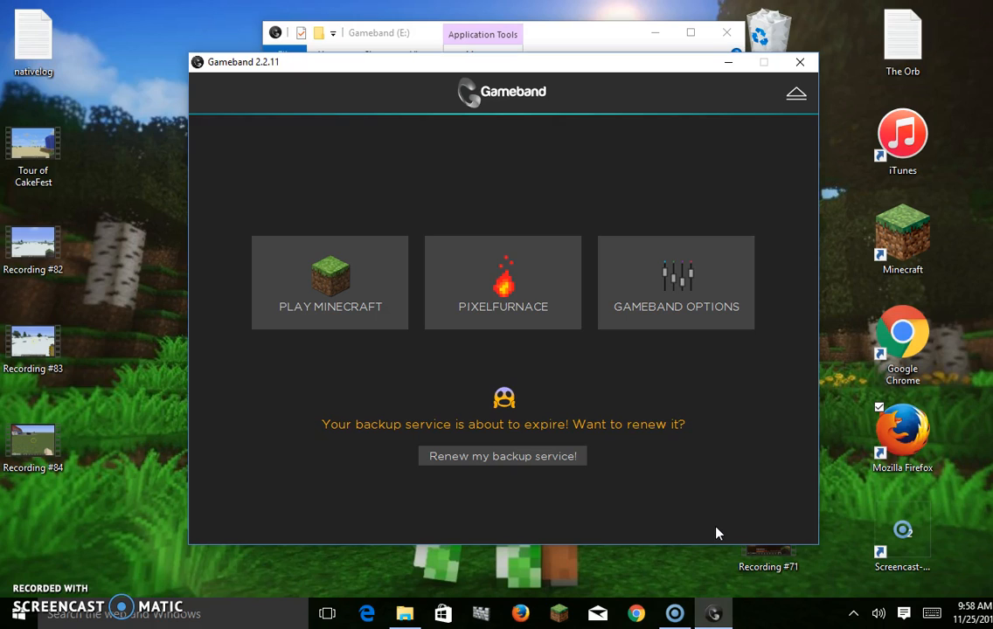
mouse_move(828, 70)
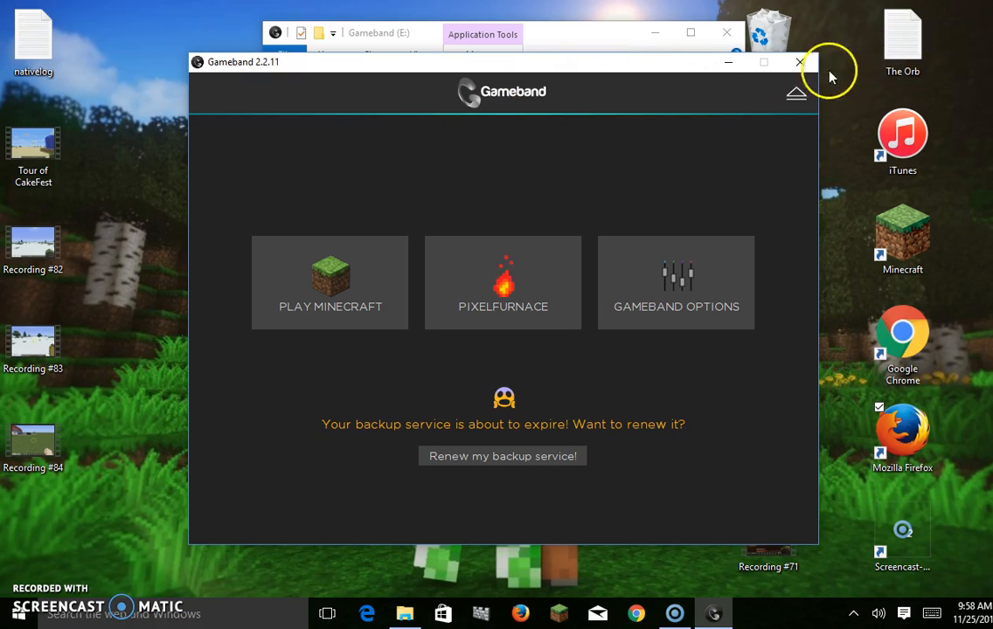
mouse_move(815, 179)
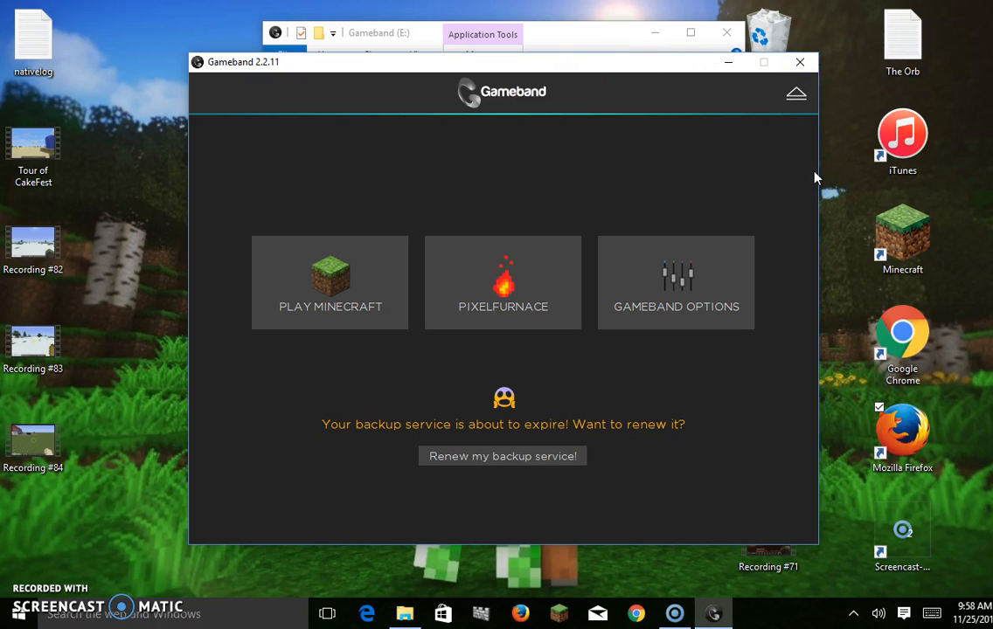
mouse_move(917, 286)
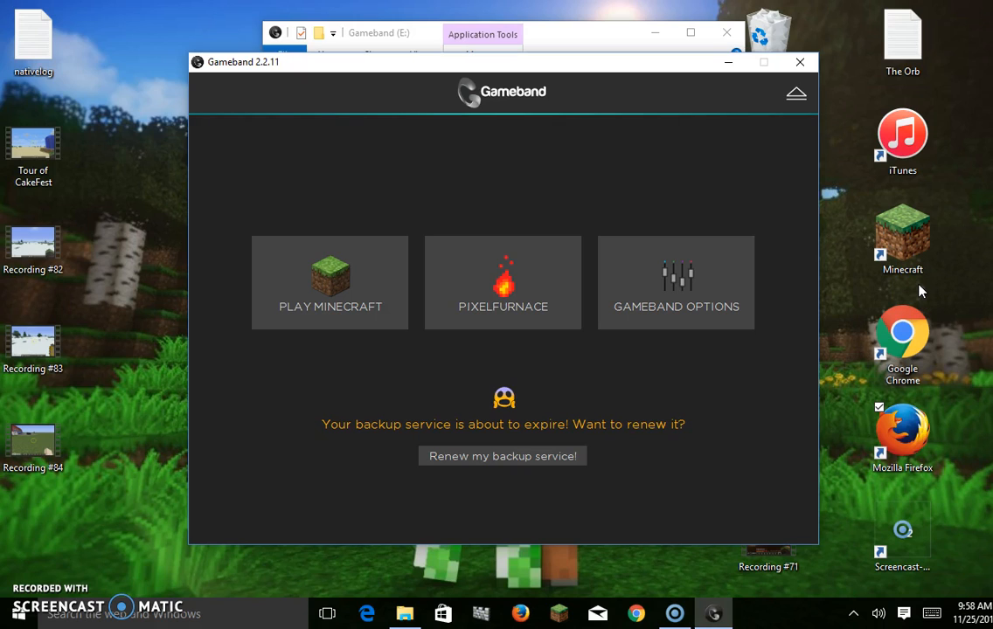
mouse_move(539, 311)
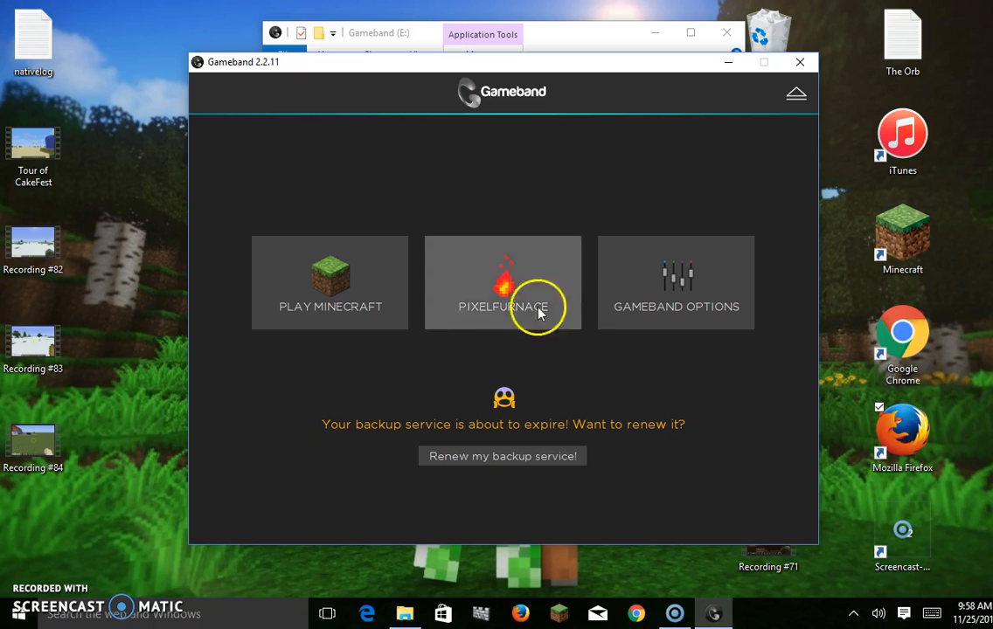
mouse_move(330, 400)
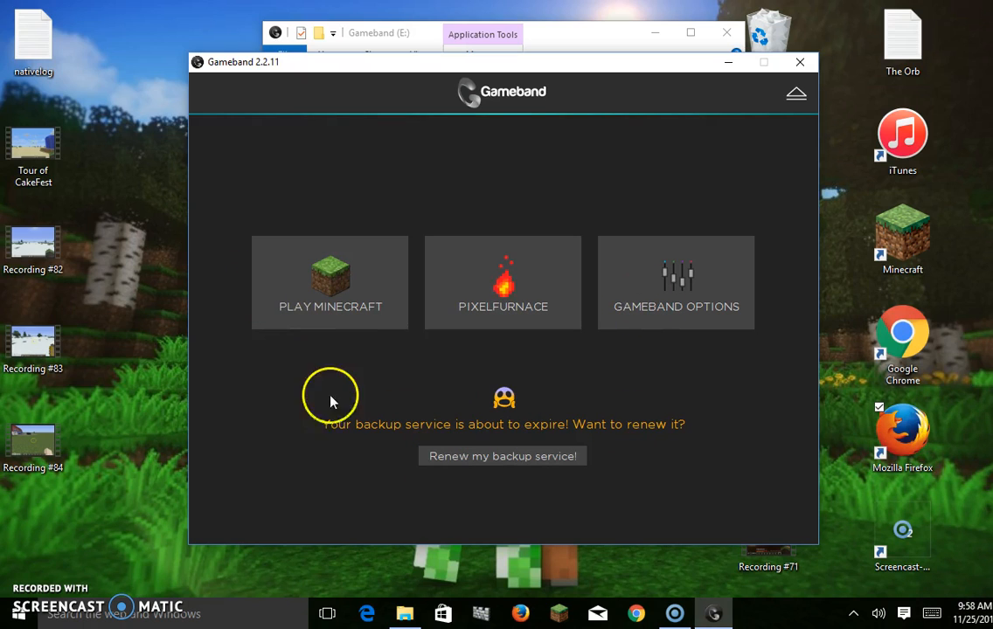
mouse_move(576, 444)
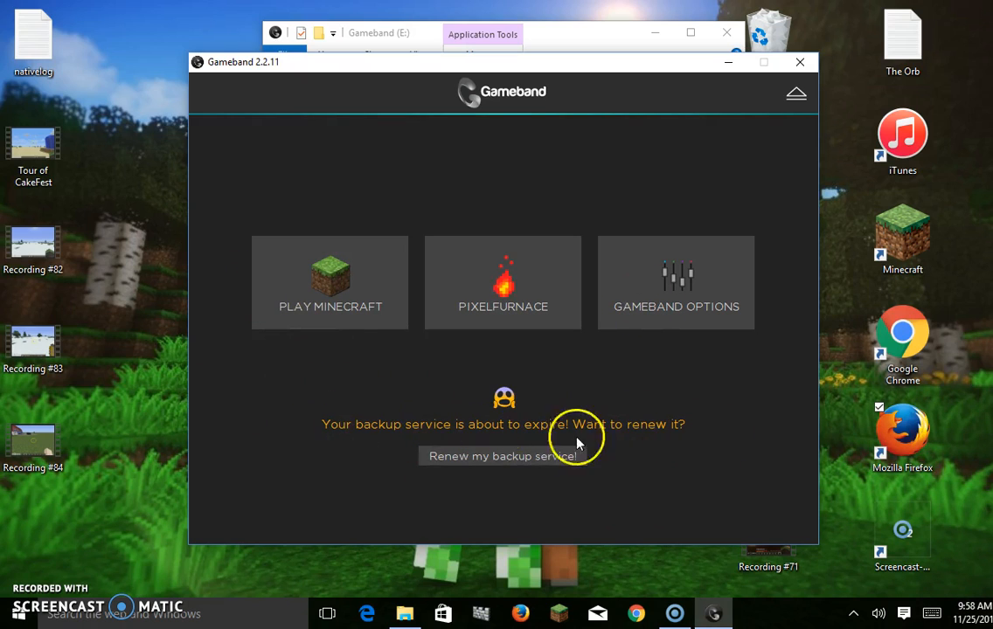
mouse_move(394, 446)
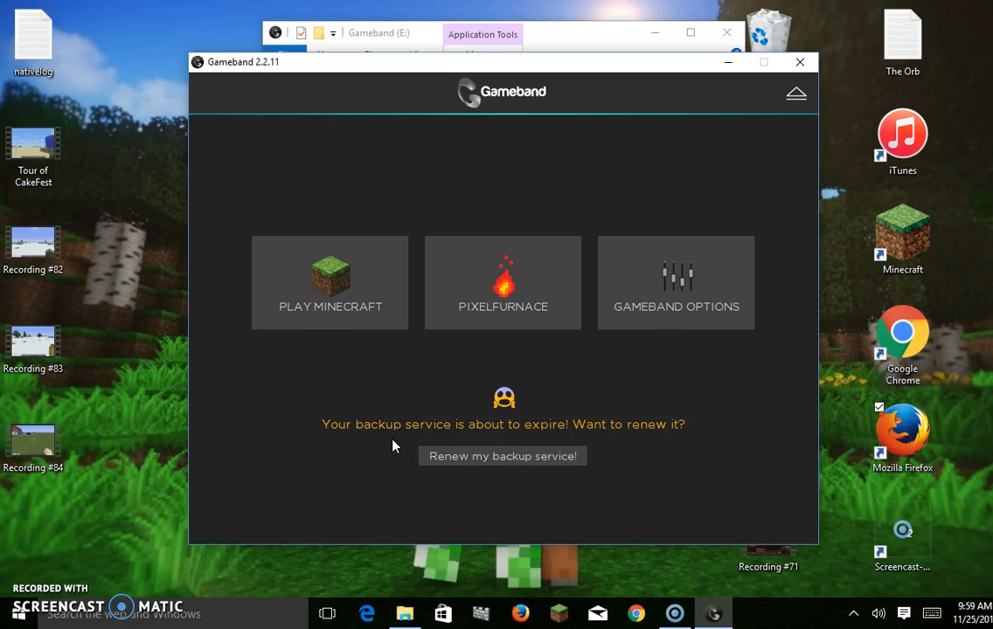
mouse_move(360, 311)
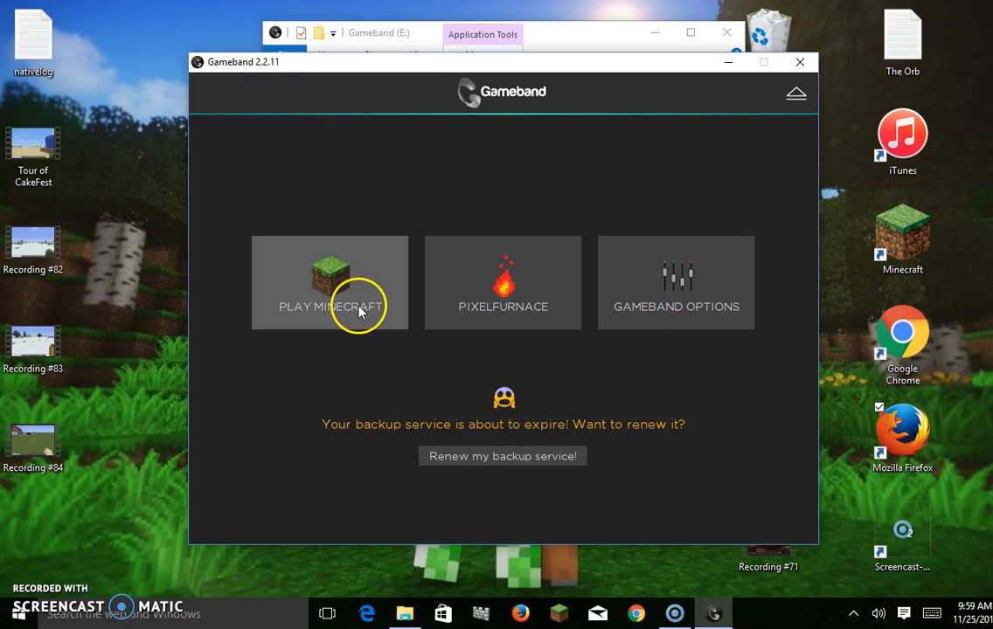
mouse_move(311, 322)
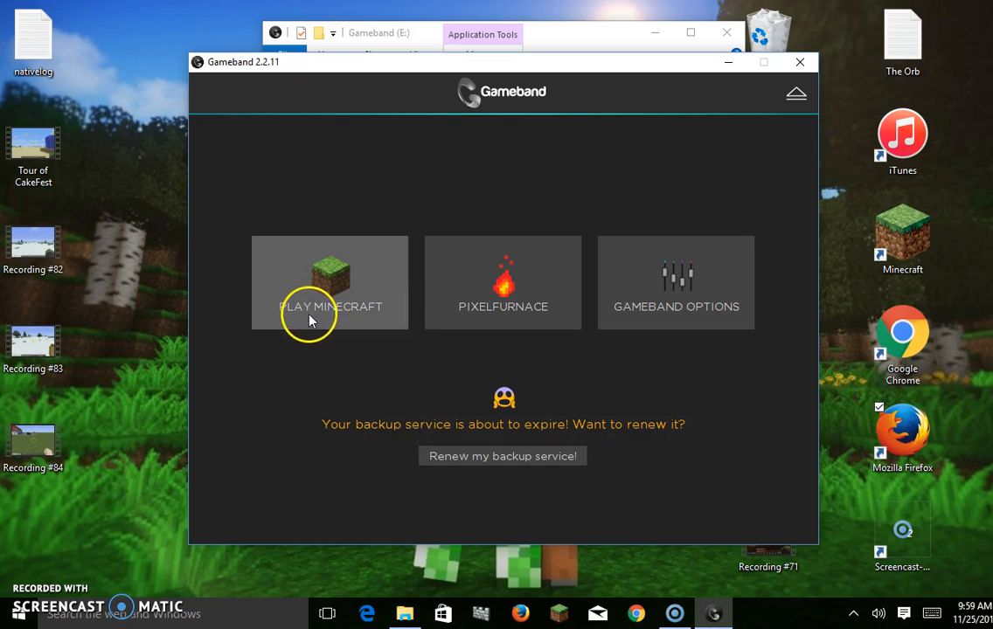
mouse_move(313, 321)
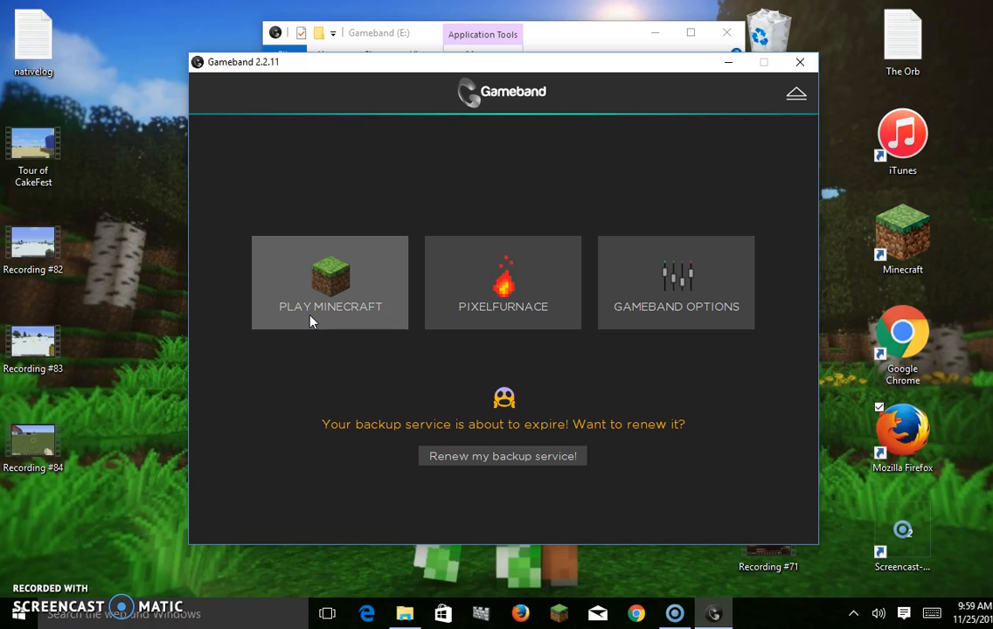
mouse_move(440, 313)
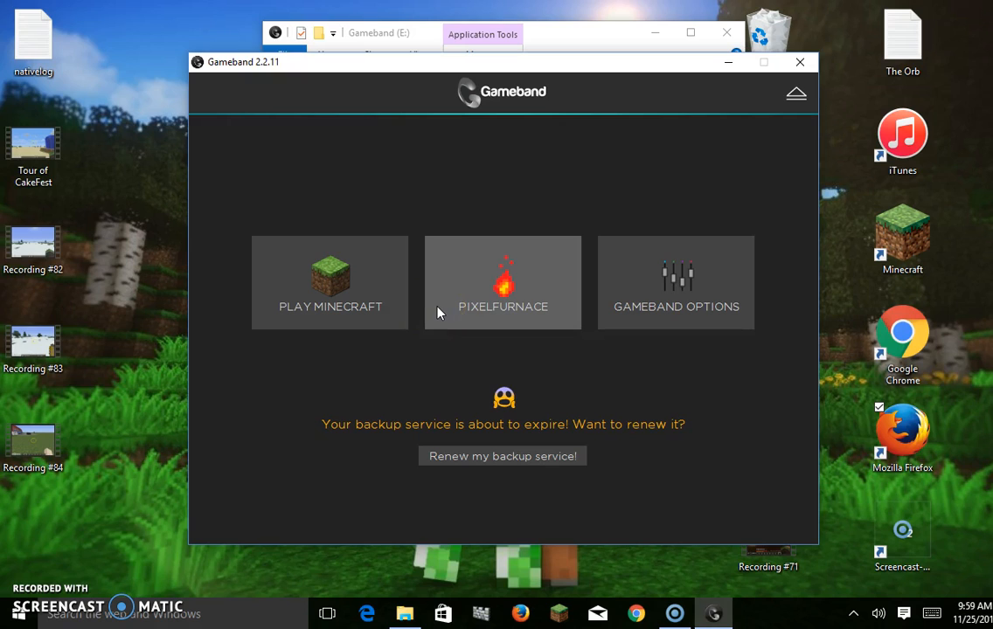
mouse_move(673, 300)
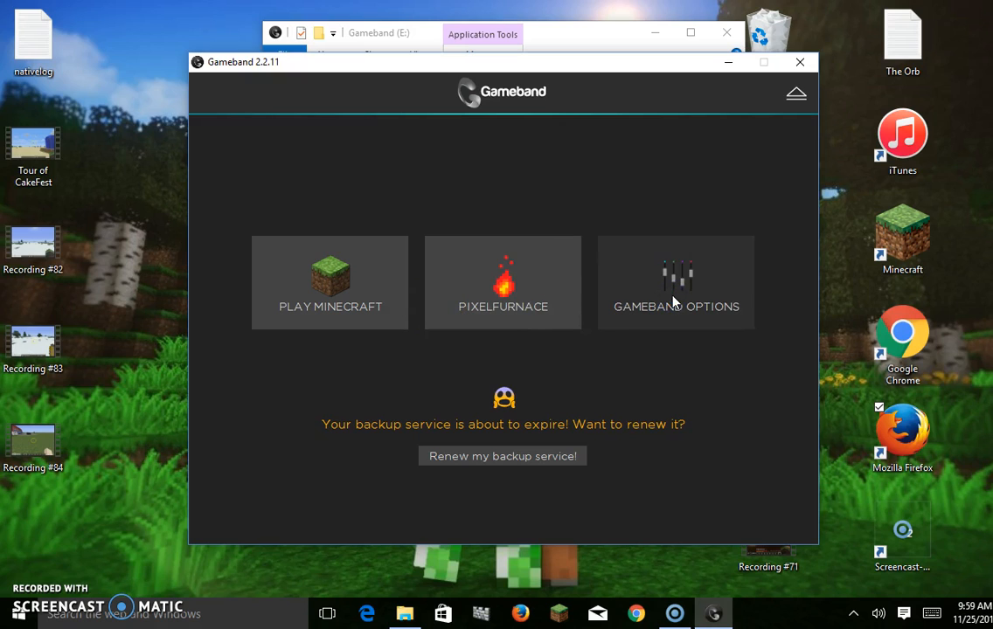
left_click(675, 284)
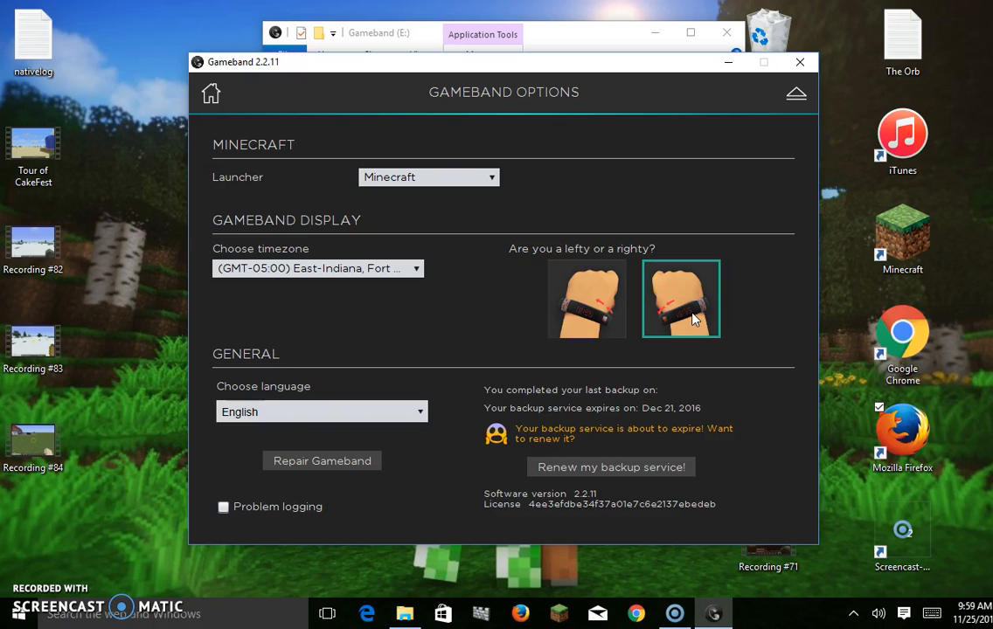
mouse_move(505, 227)
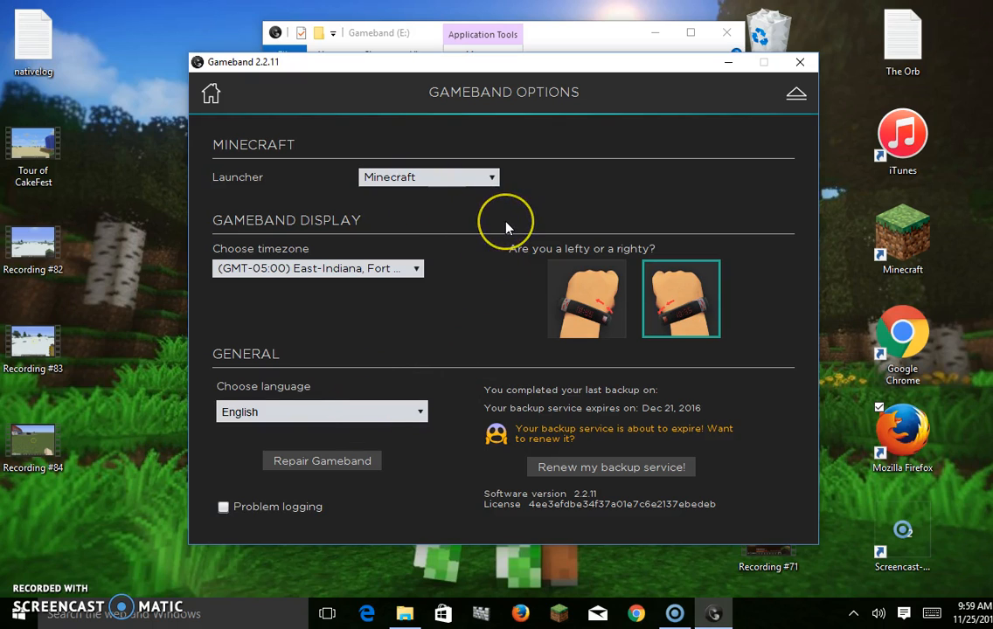
mouse_move(505, 224)
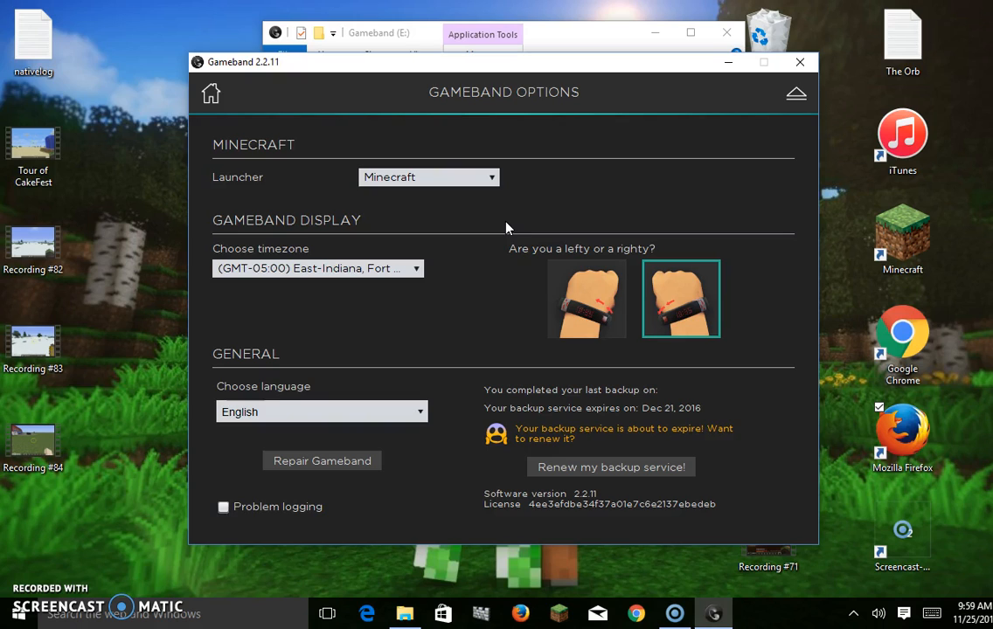
mouse_move(463, 308)
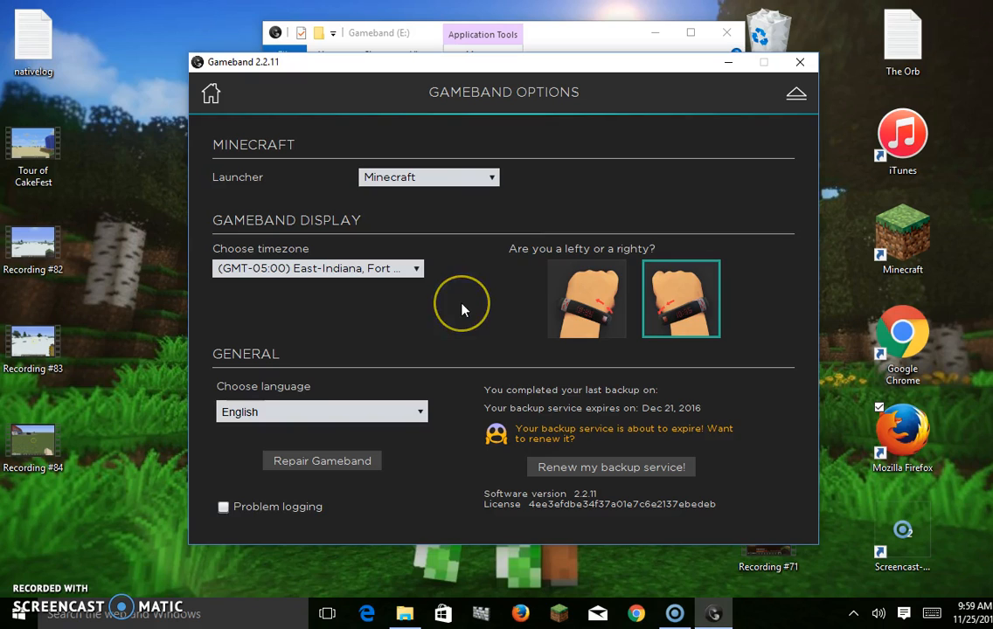
mouse_move(463, 309)
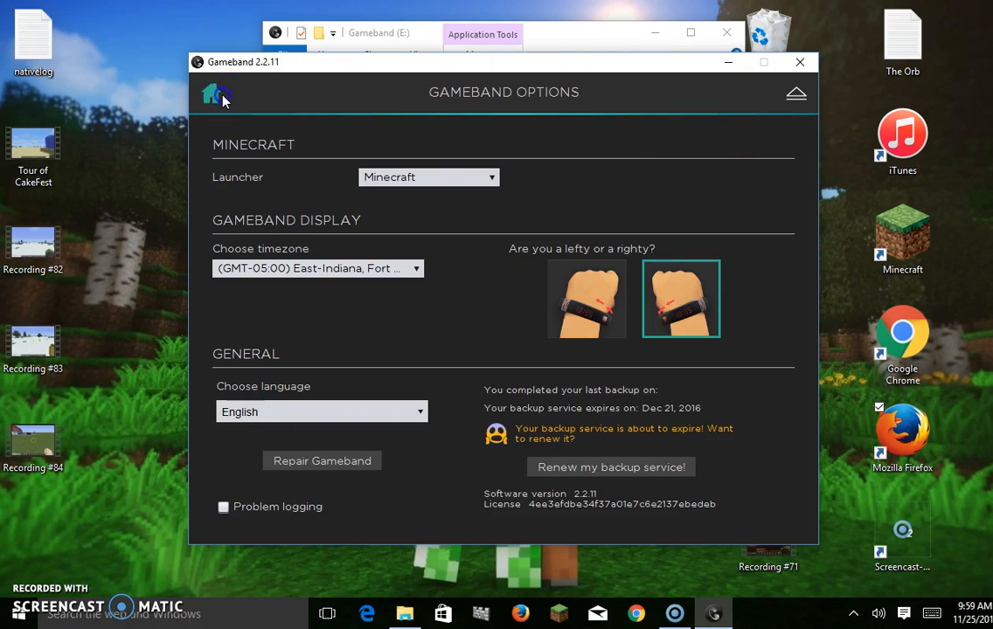
left_click(216, 94)
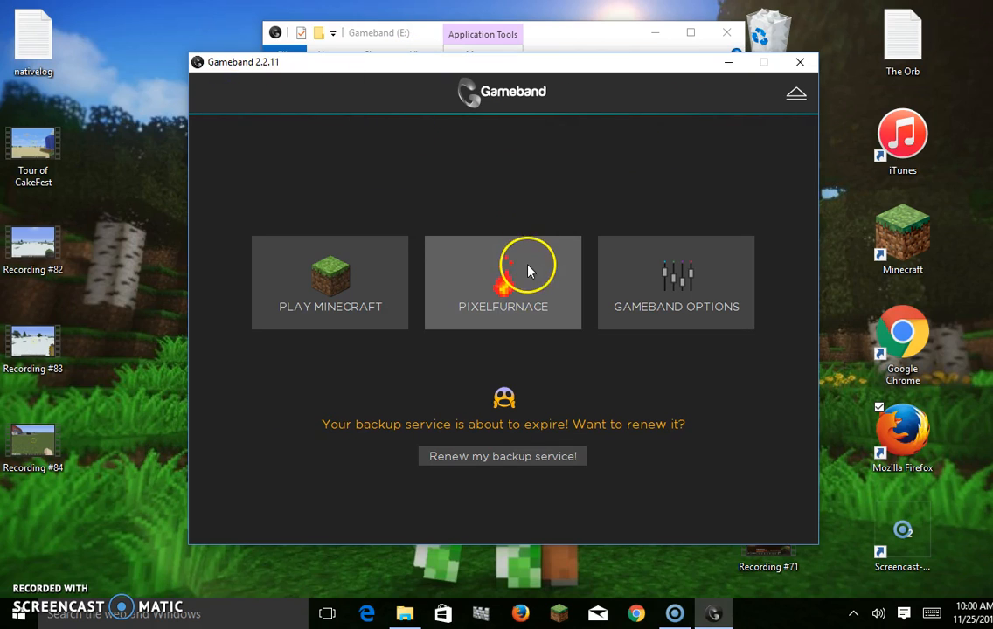
Open the PixelFurnace page listing the band's animations, time, date and free-space slots.
left_click(503, 283)
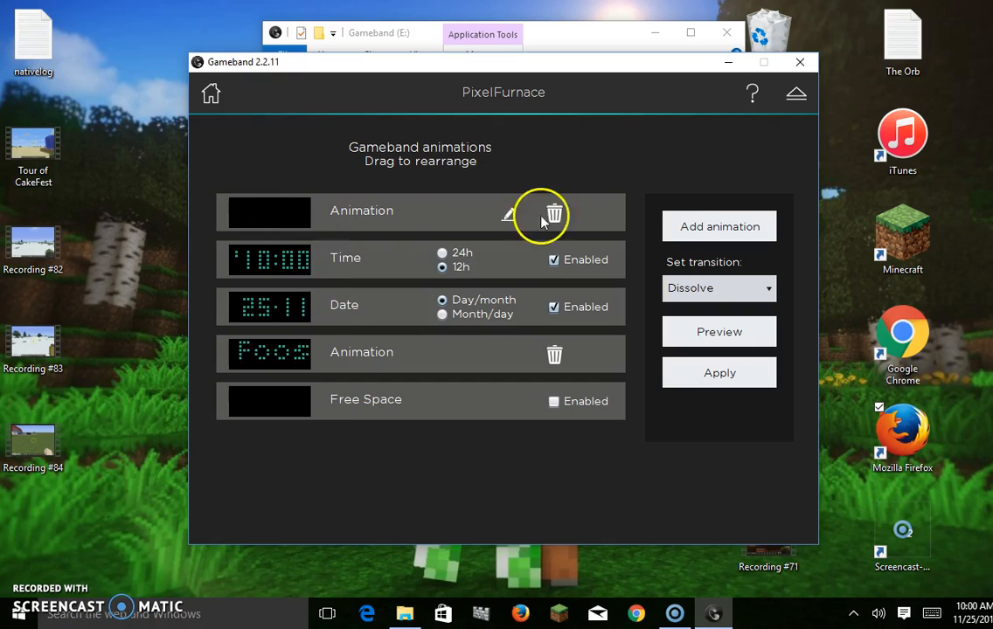
left_click(507, 213)
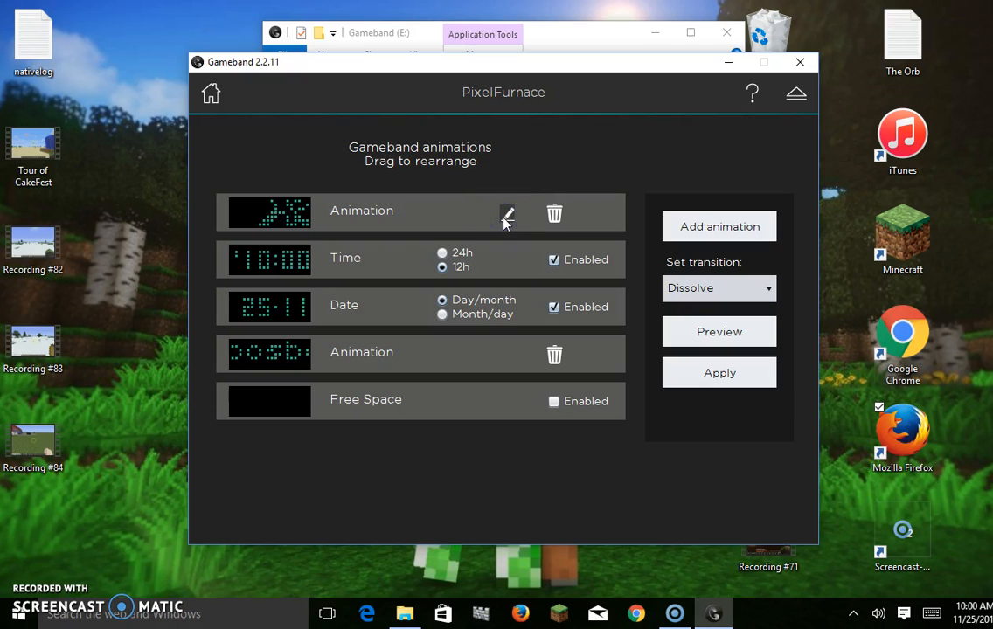
Open the first animation in the Pixel Furnace editor showing its teal pixel grid.
left_click(507, 214)
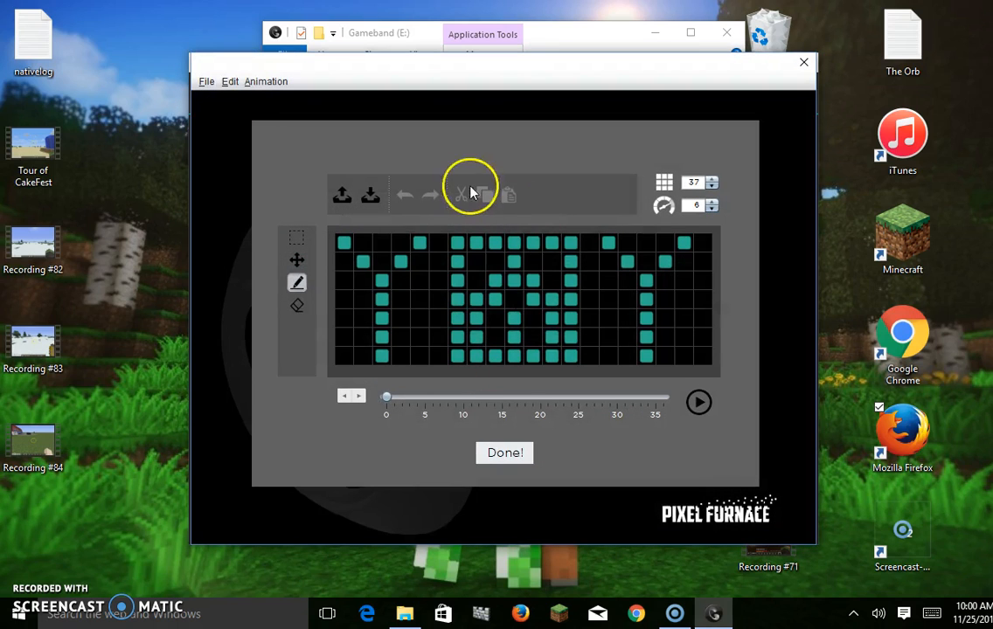
mouse_move(348, 426)
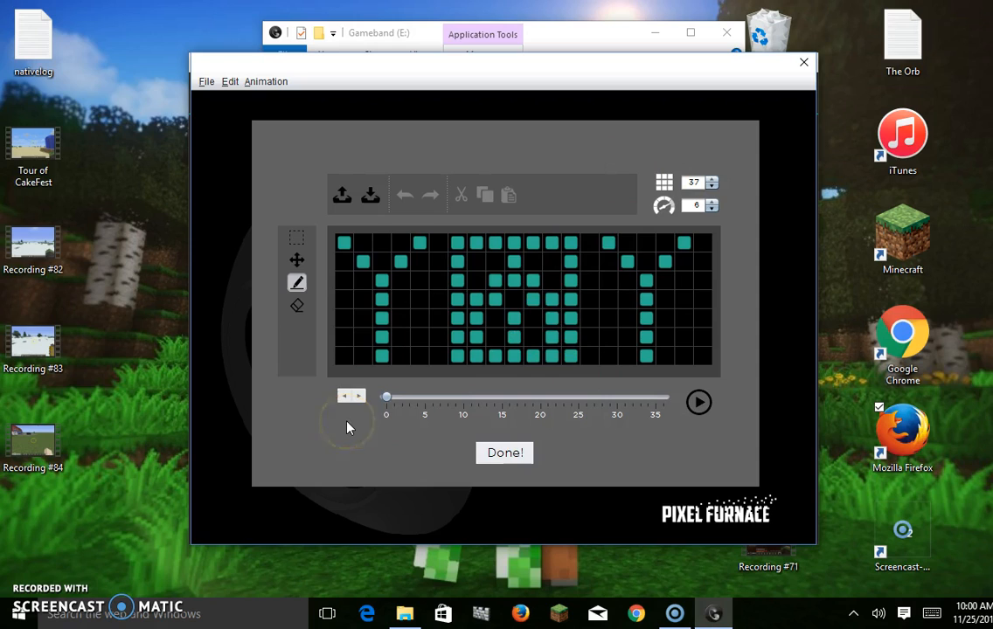
mouse_move(348, 426)
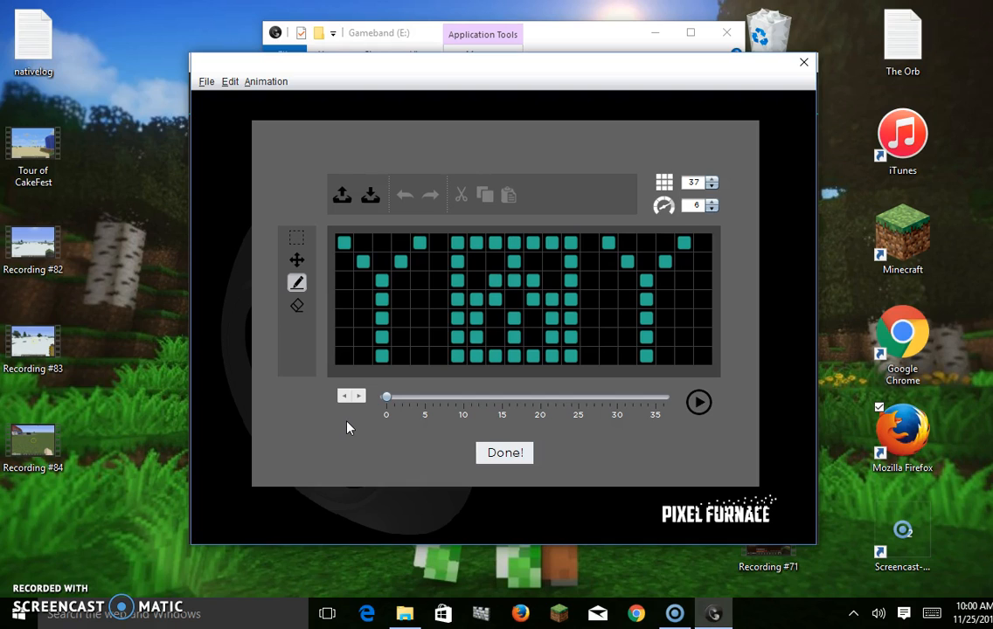
mouse_move(266, 266)
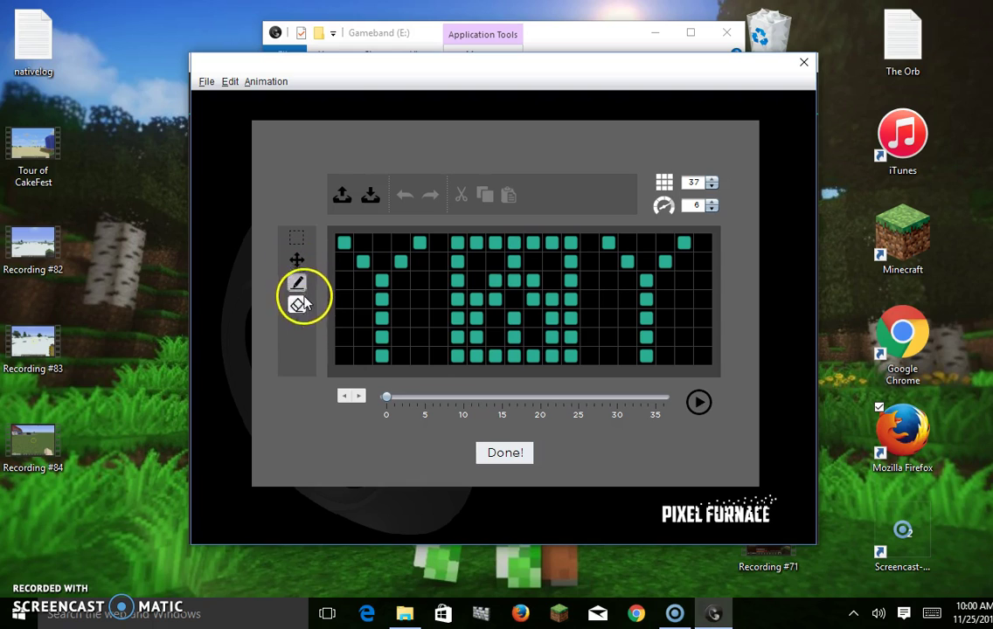
mouse_move(297, 304)
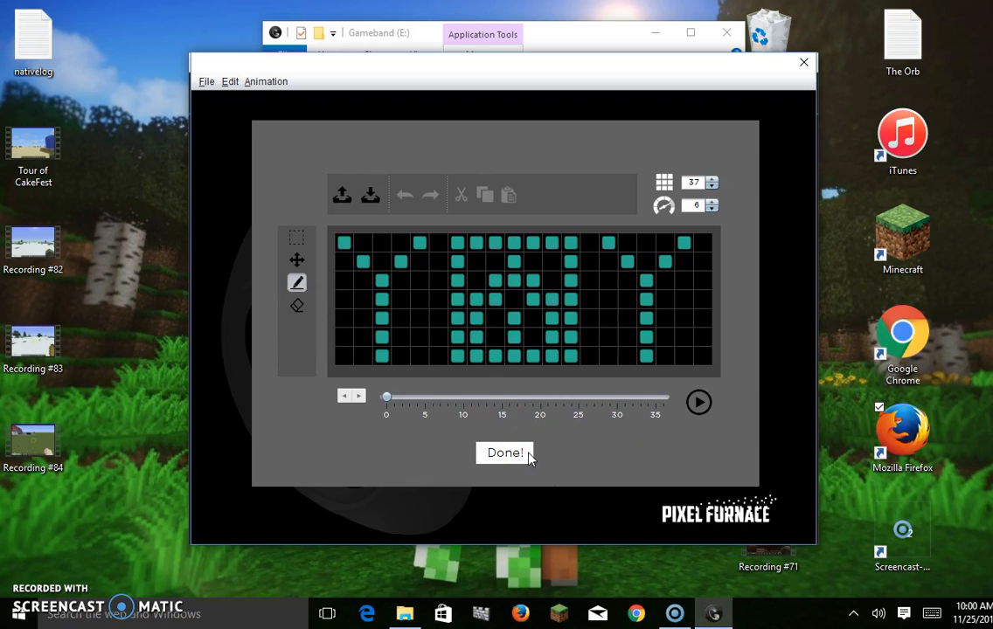
Finish editing and return to the PixelFurnace animation list.
left_click(506, 453)
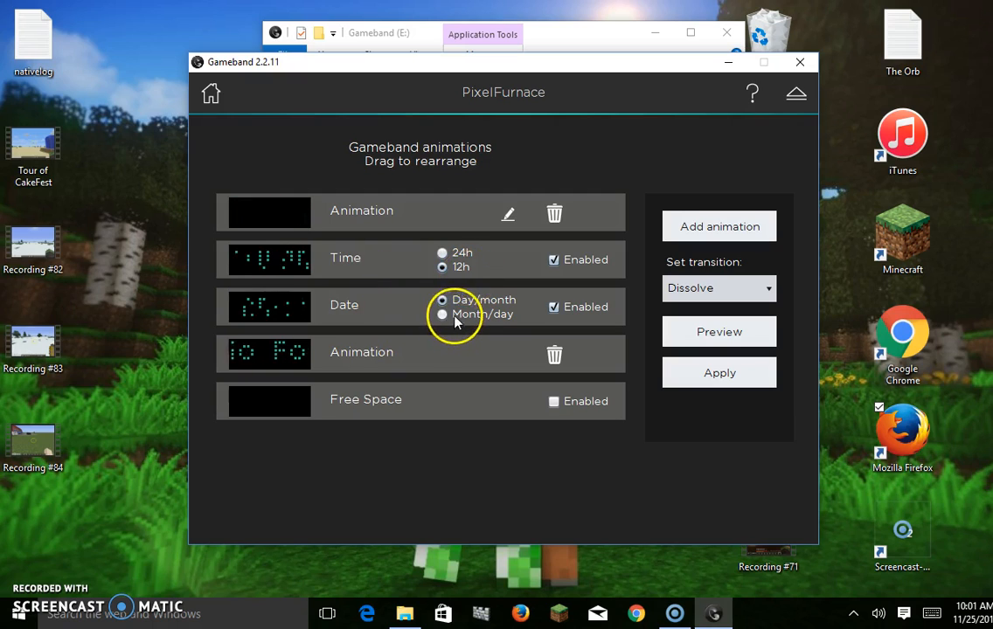
left_click(442, 301)
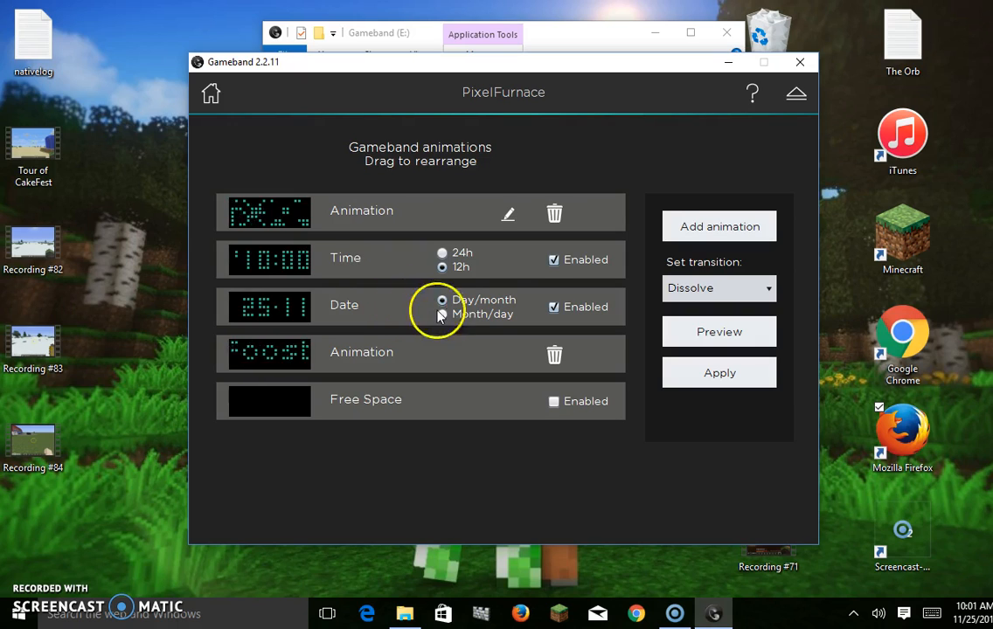
left_click(442, 300)
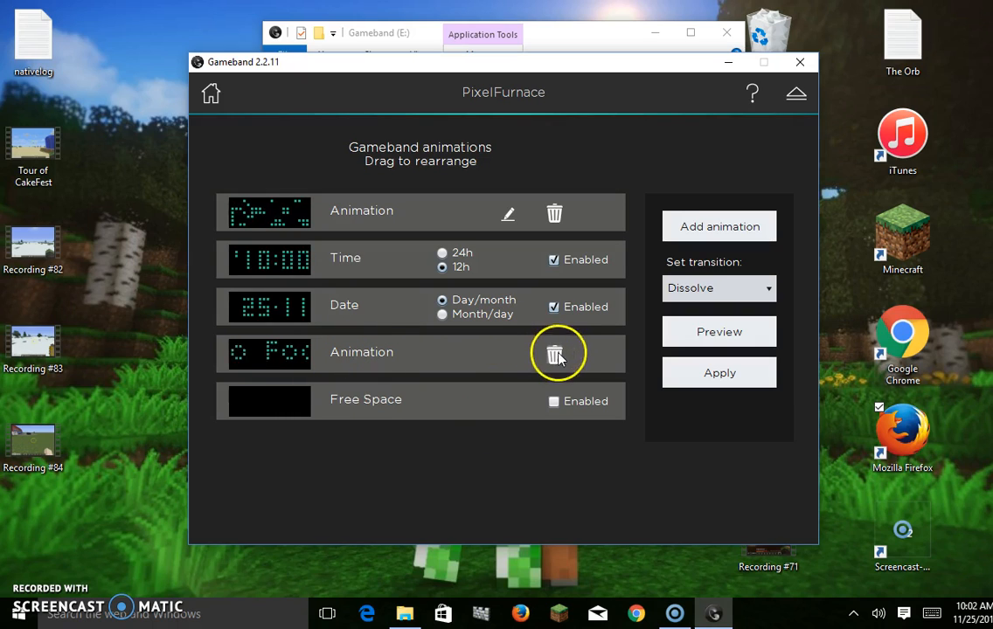
Delete the old second animation and start adding a new animation.
left_click(554, 353)
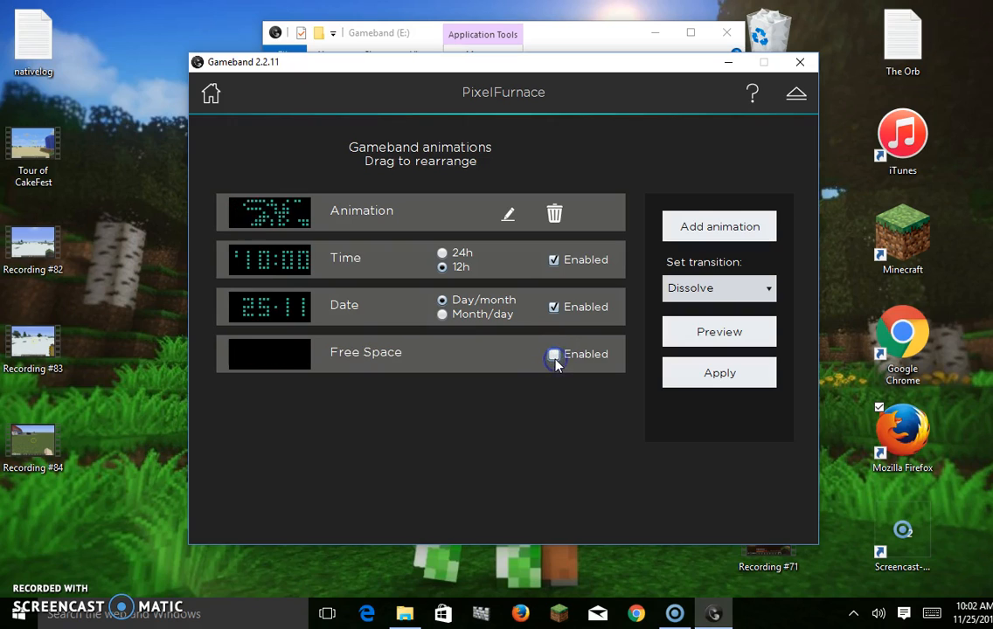
left_click(718, 227)
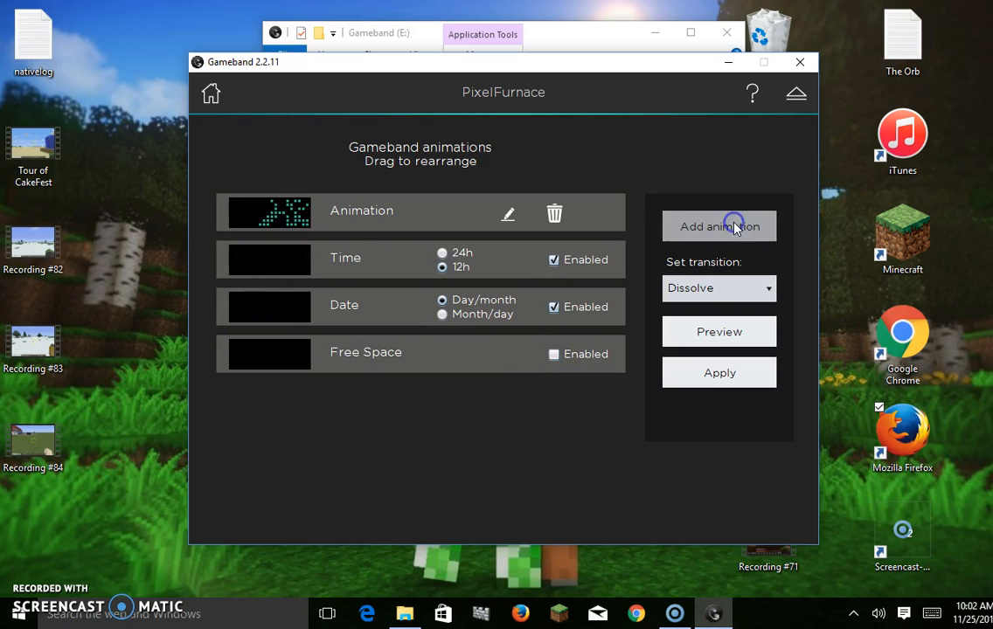
left_click(719, 225)
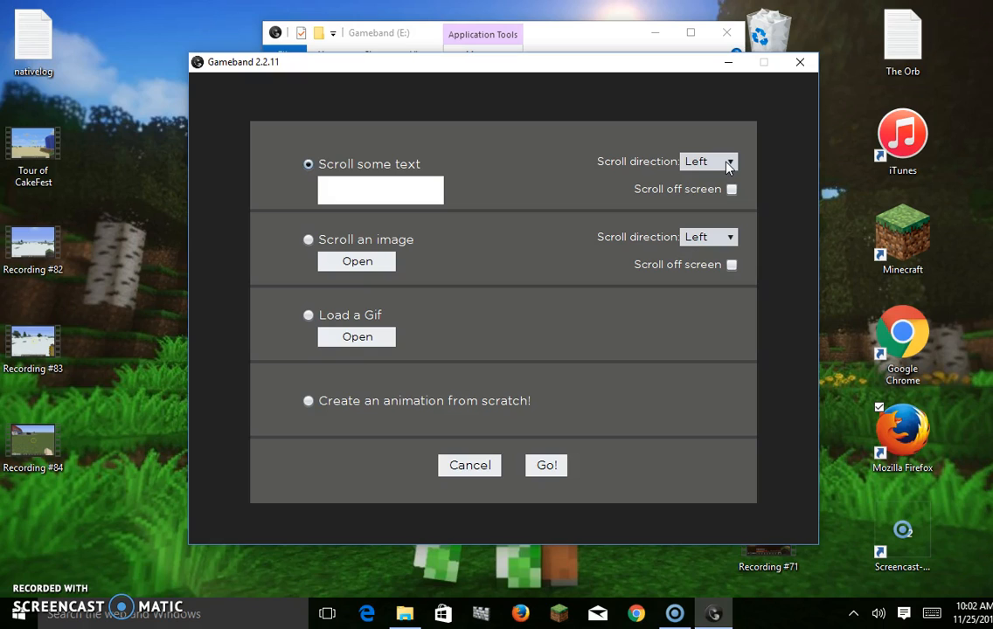
mouse_move(650, 122)
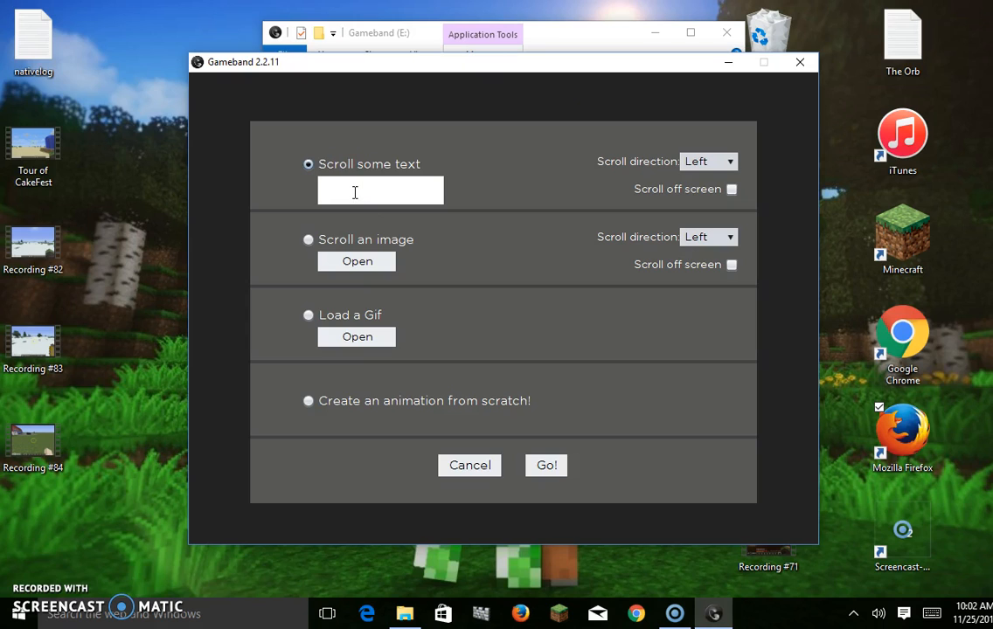
Create a scrolling text animation reading 'Foosball19 rules' and return to the list.
type("Su")
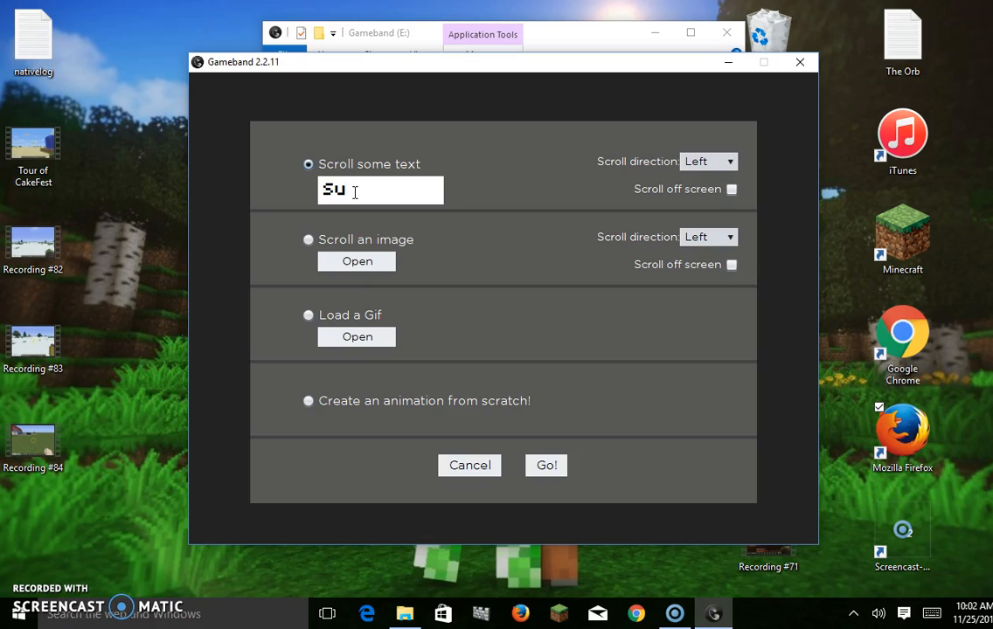
type("b")
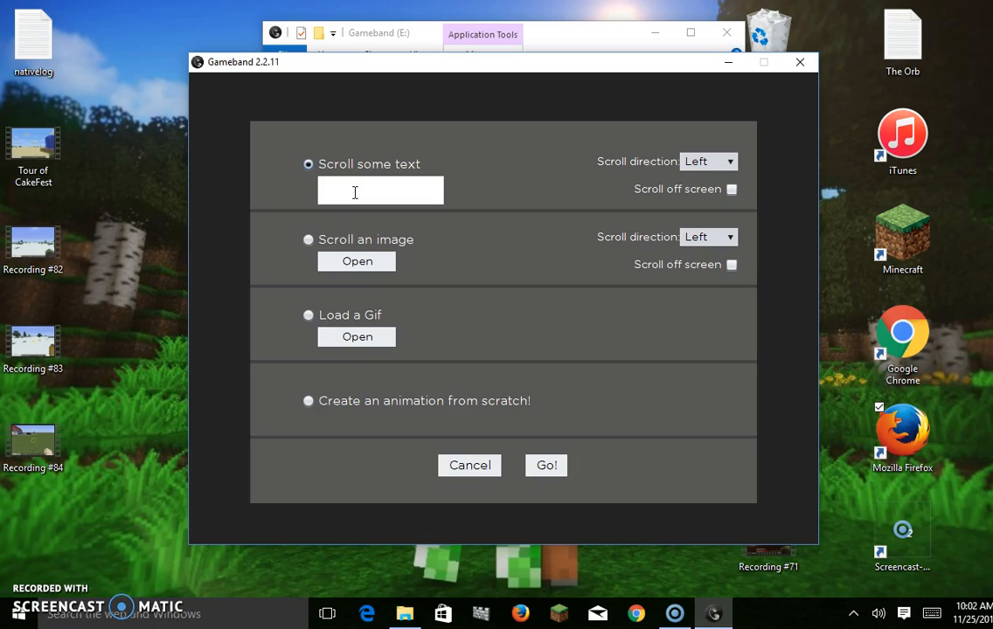
type("Foosball19")
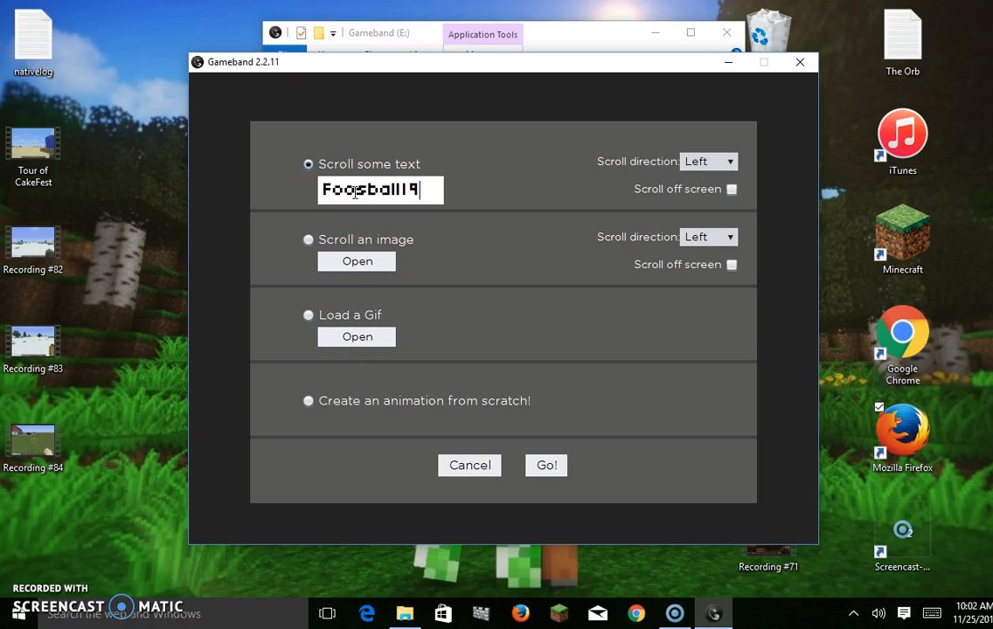
type("rules")
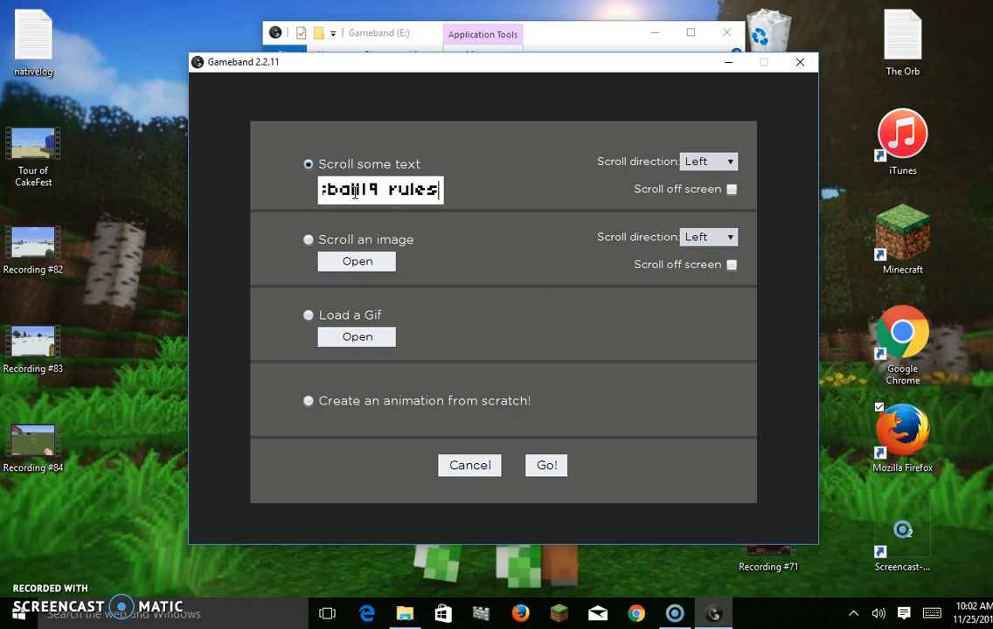
mouse_move(556, 225)
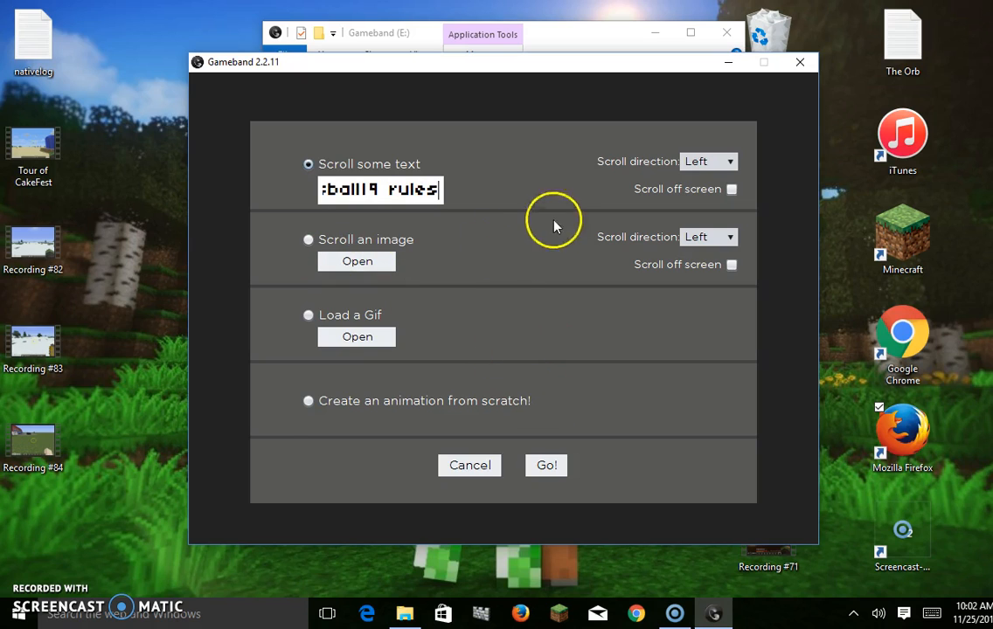
left_click(545, 465)
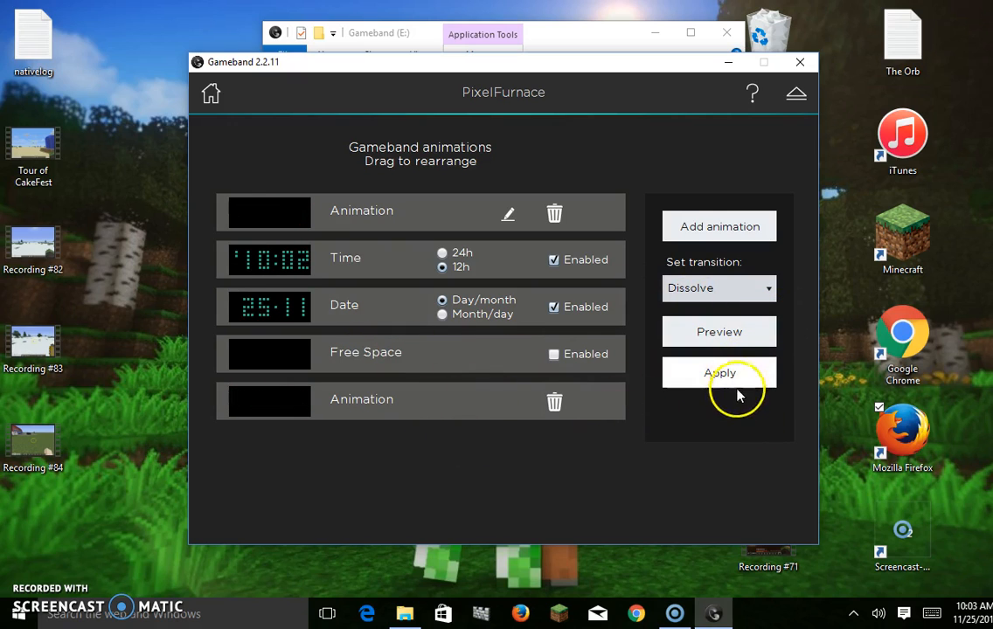
Apply the updated animation list with the new scrolling text to the band.
left_click(720, 372)
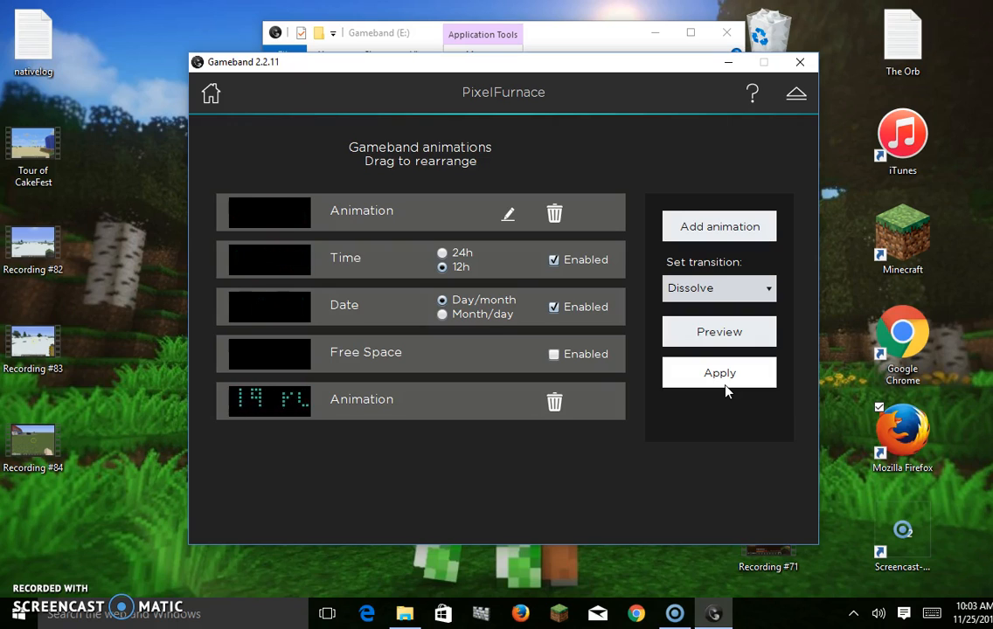
left_click(718, 372)
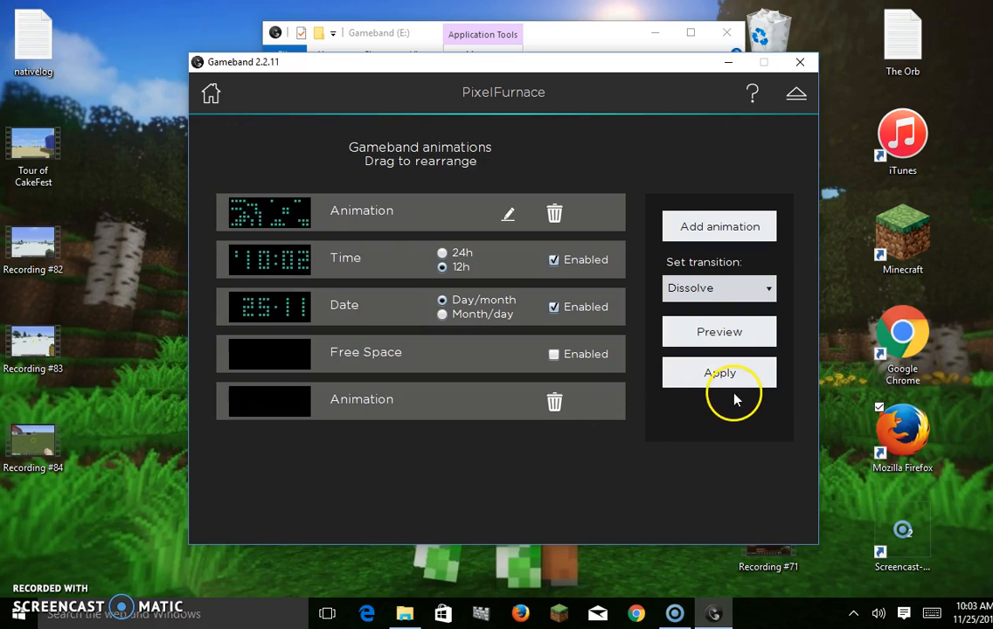
left_click(720, 372)
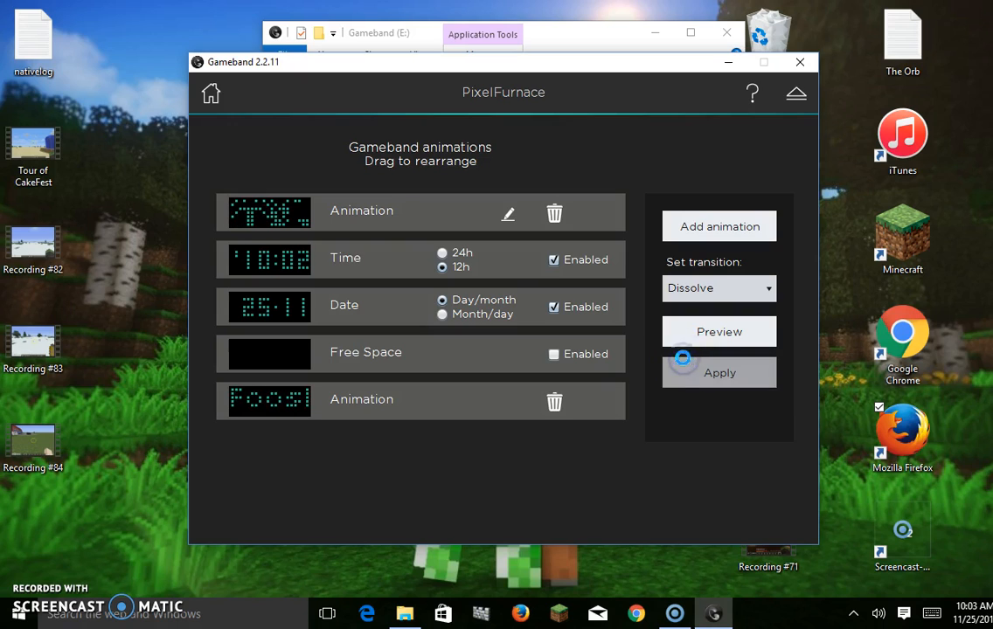
left_click(720, 372)
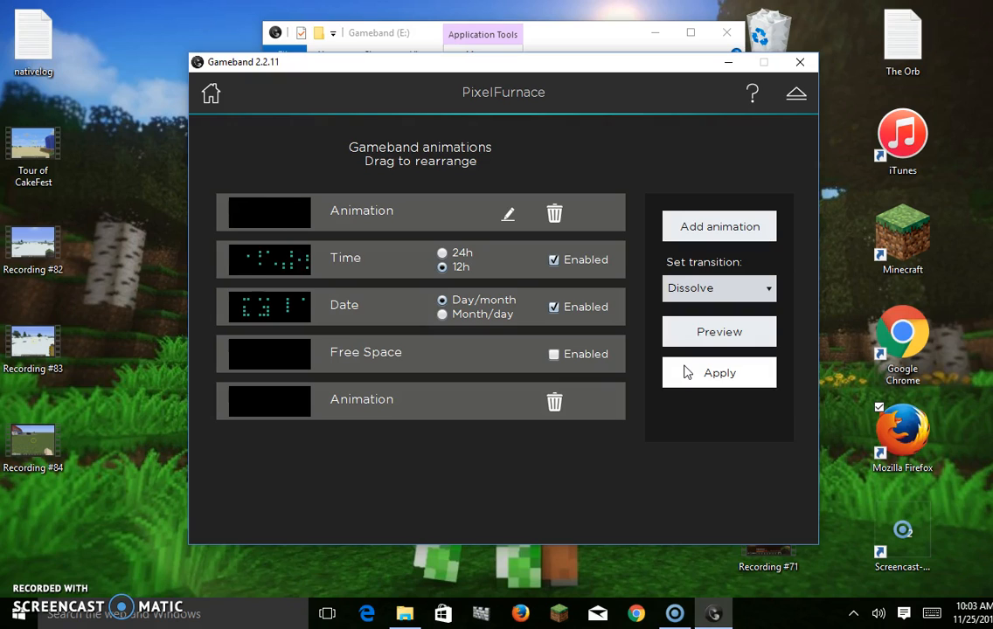
left_click(719, 373)
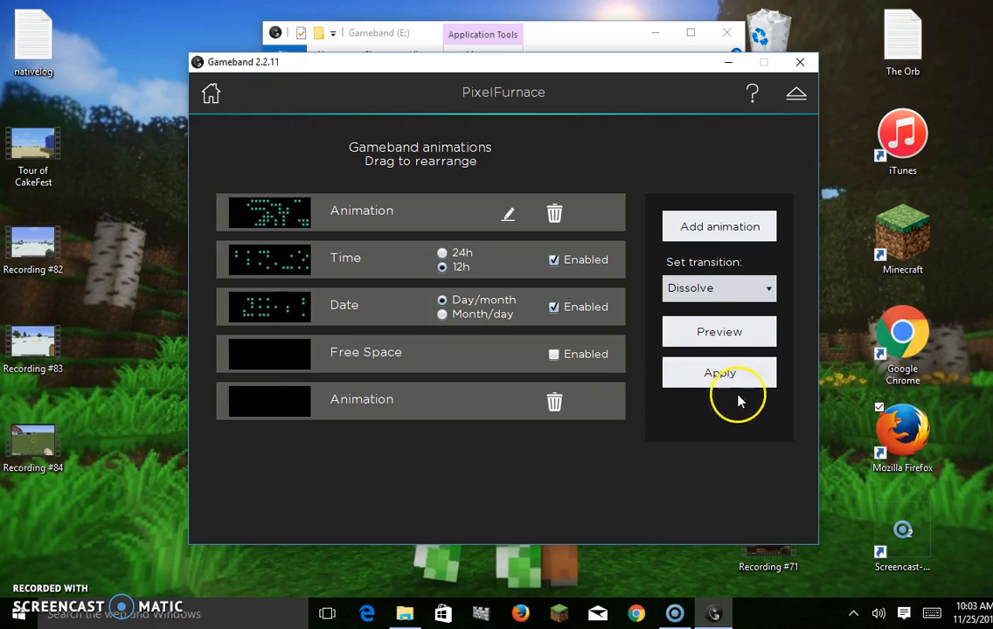
left_click(720, 372)
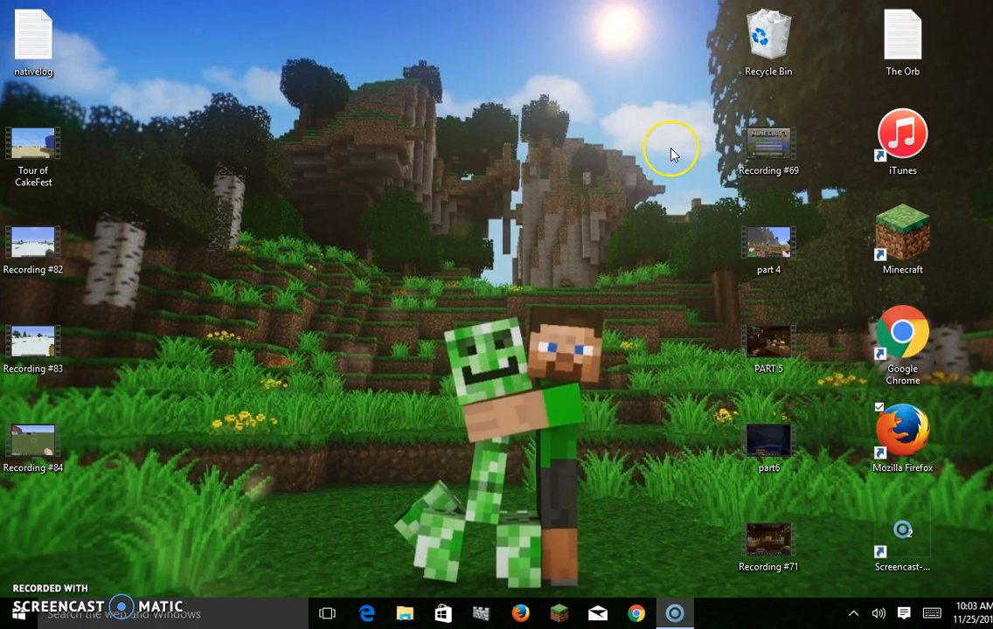
mouse_move(673, 154)
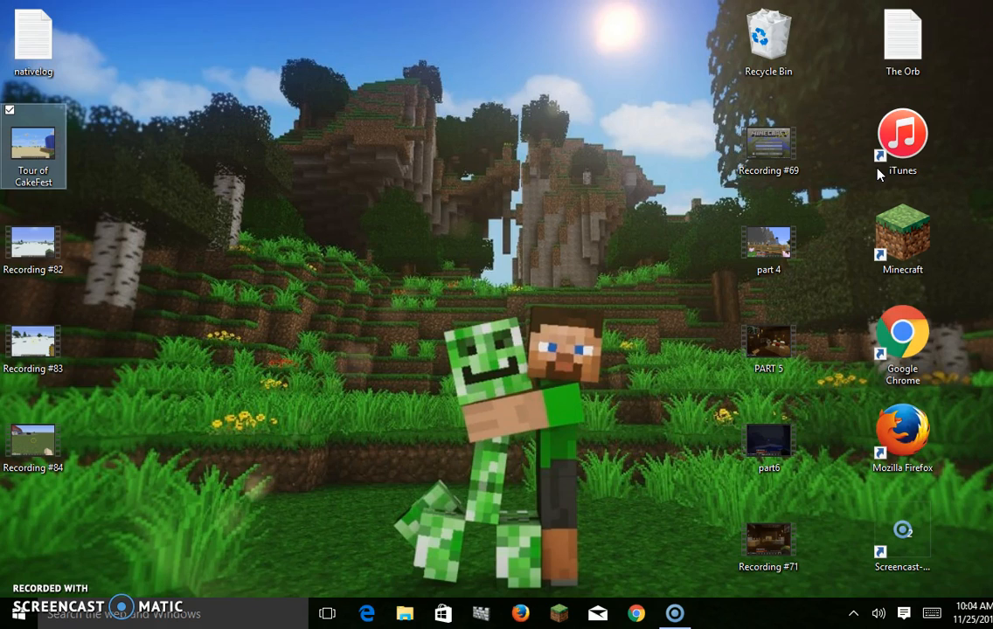
mouse_move(699, 227)
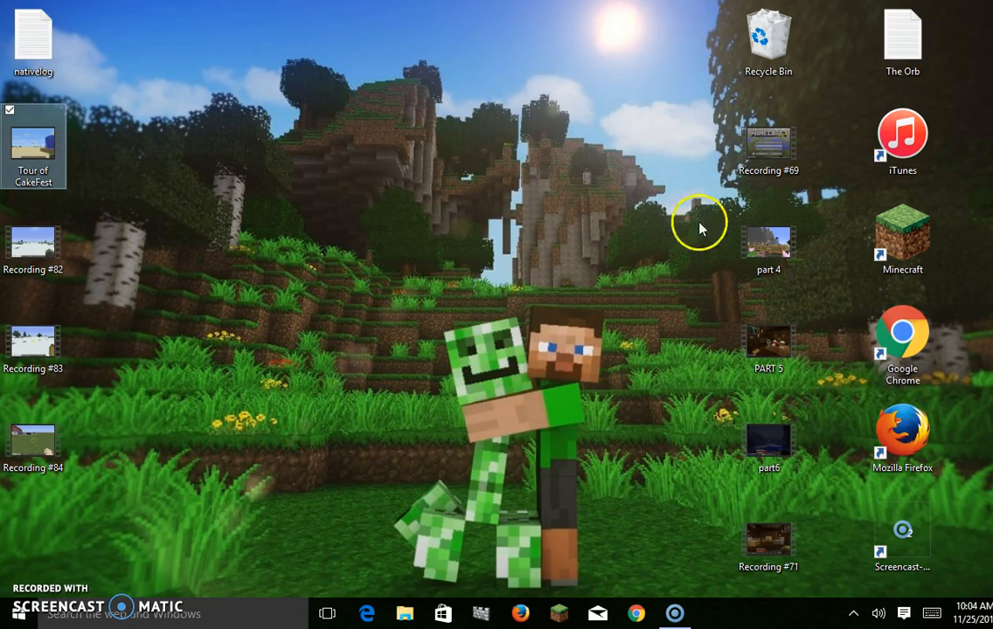
mouse_move(223, 399)
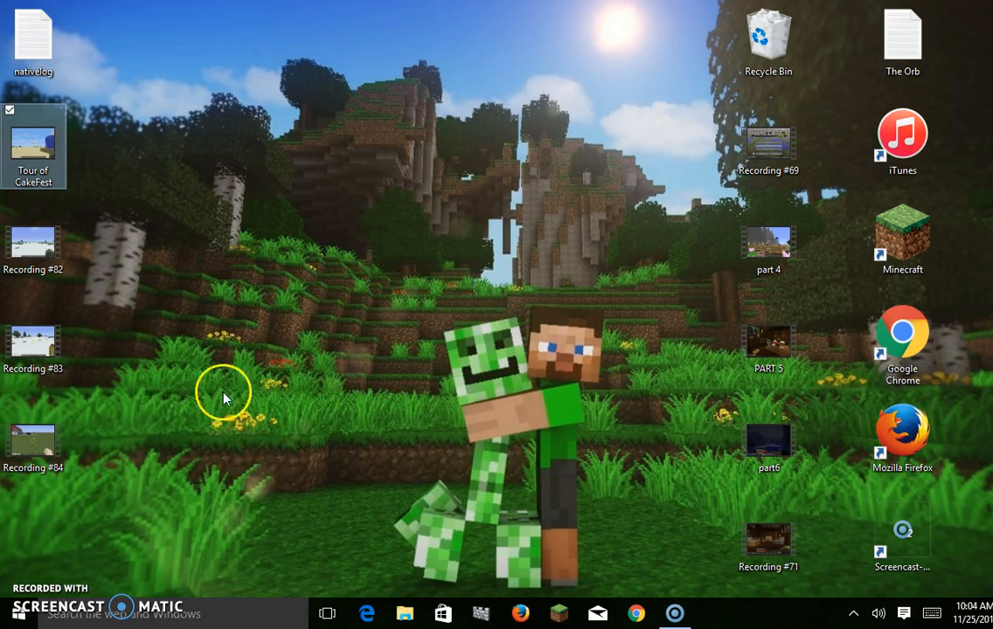
mouse_move(35, 586)
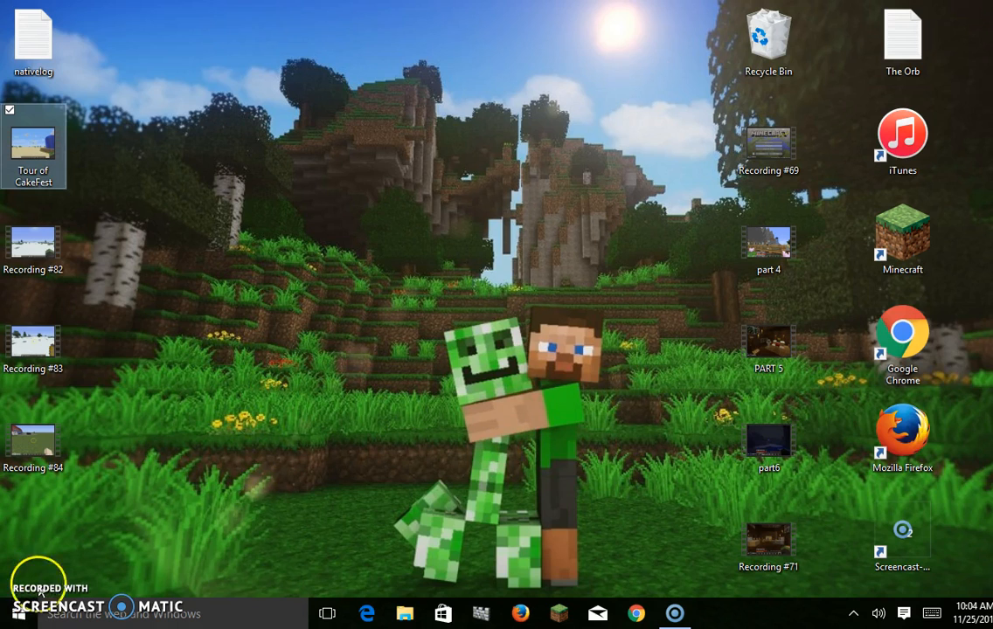